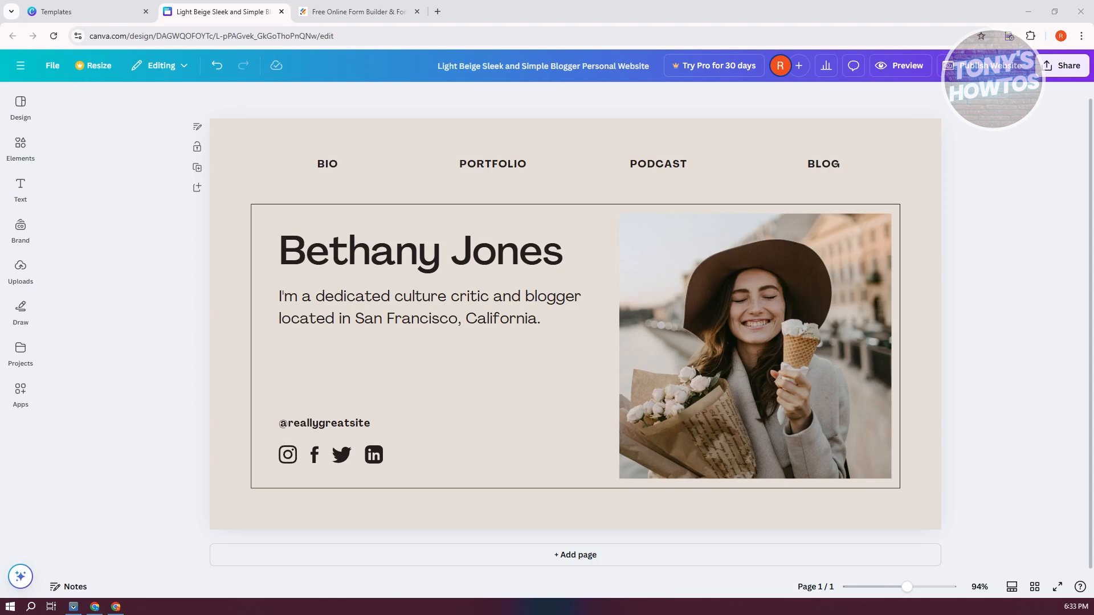
mouse_move(596, 581)
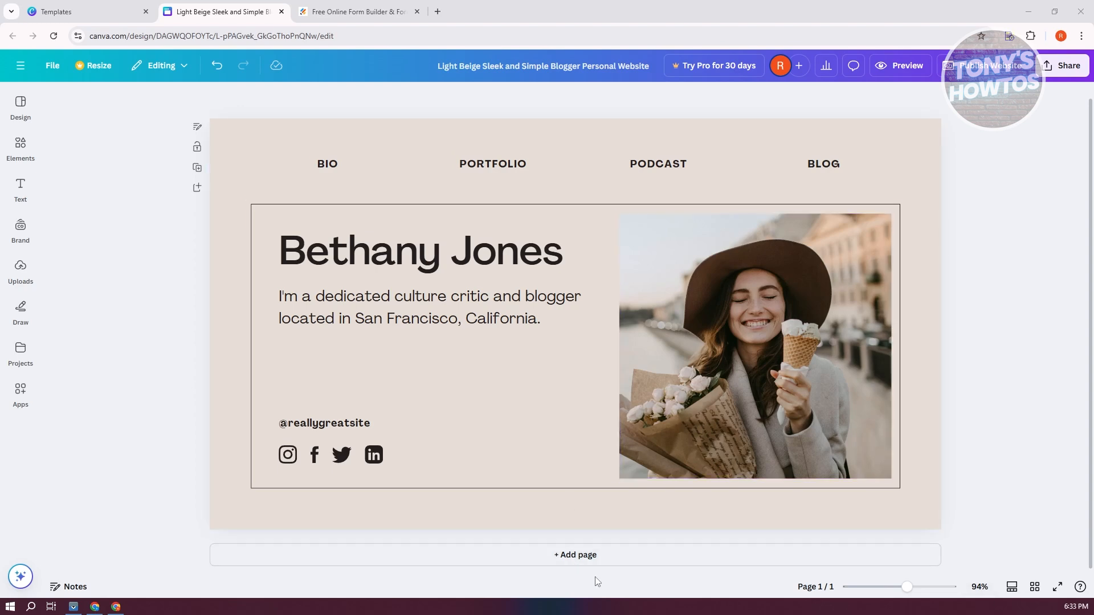
Add a blank page 2 to the website design and switch to the Jotform site.
click(574, 555)
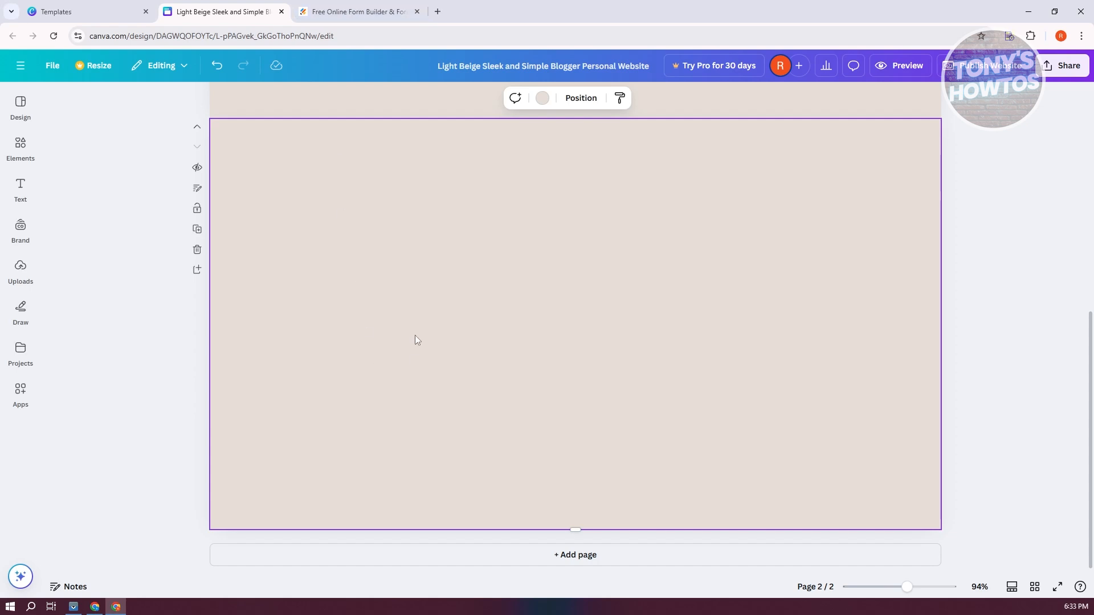
mouse_move(392, 261)
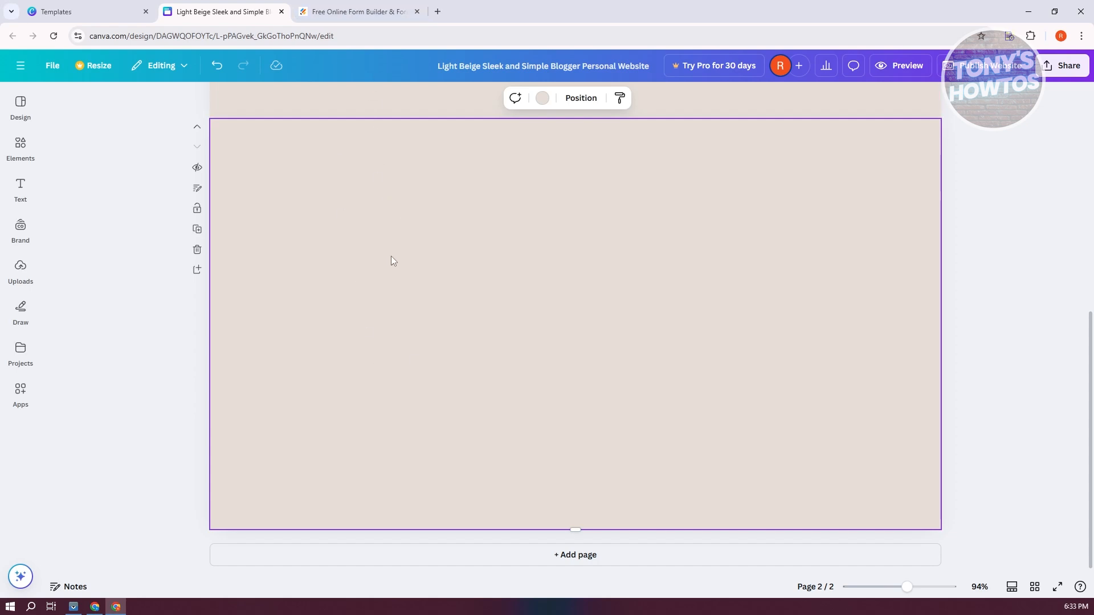
click(357, 11)
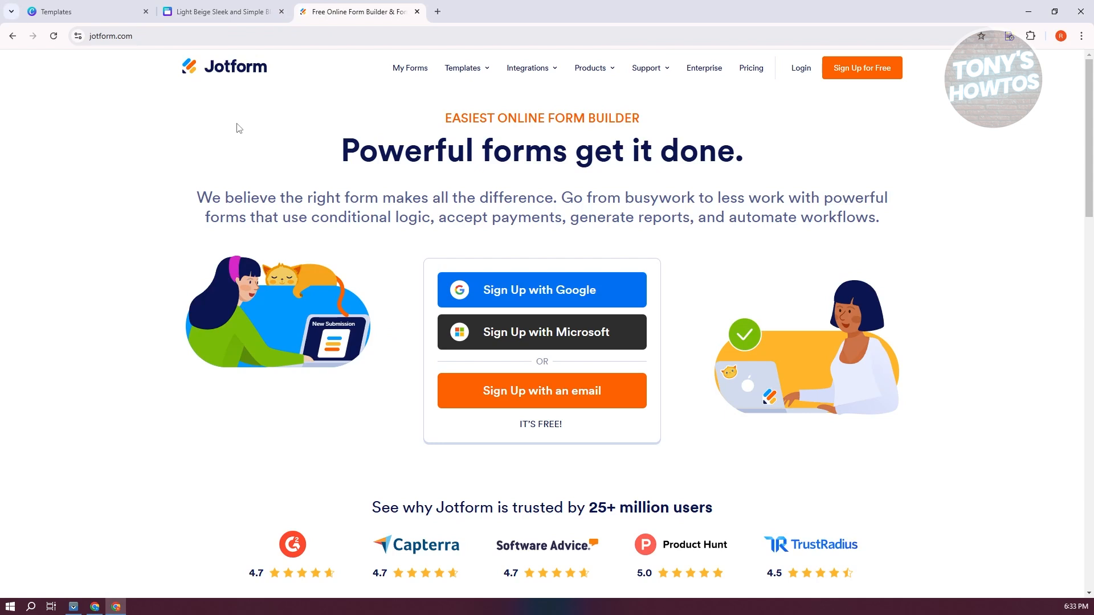
mouse_move(620, 314)
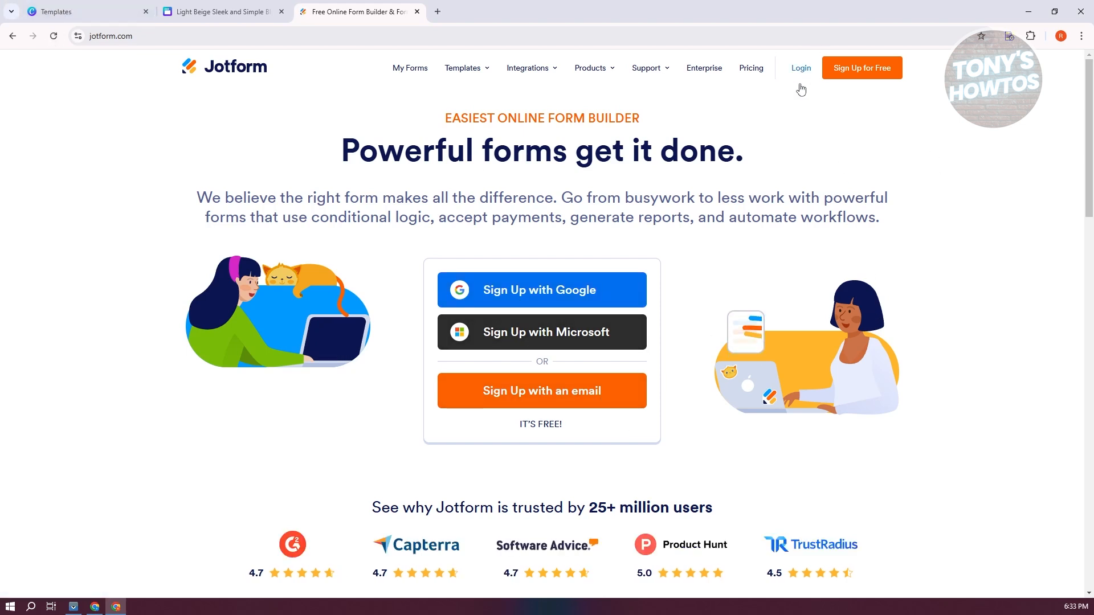
Log into Jotform with the Google account to reach My Workspace.
click(800, 67)
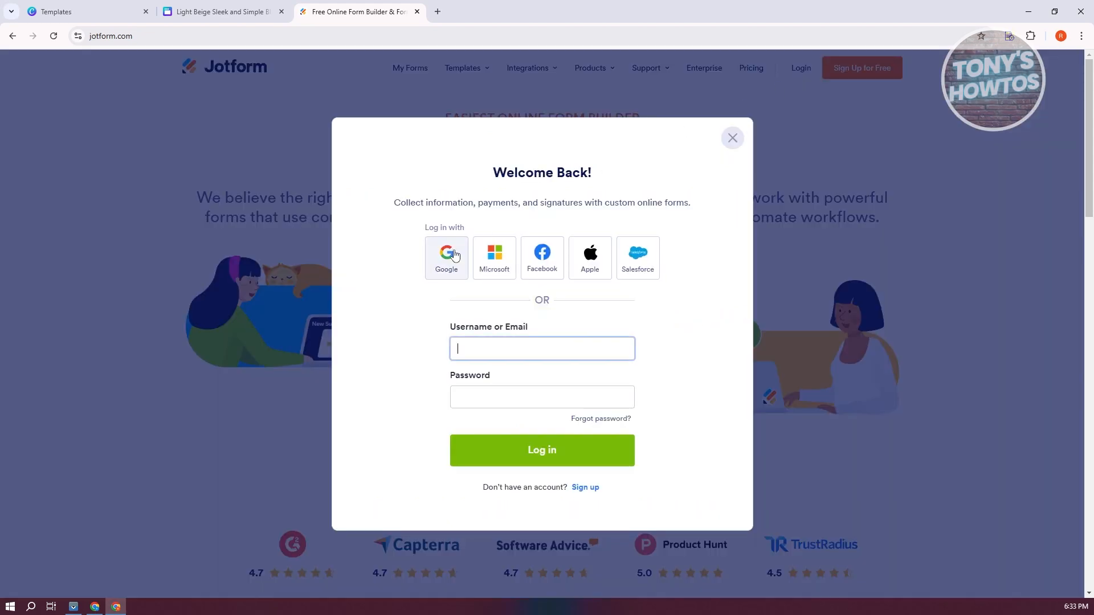
click(445, 256)
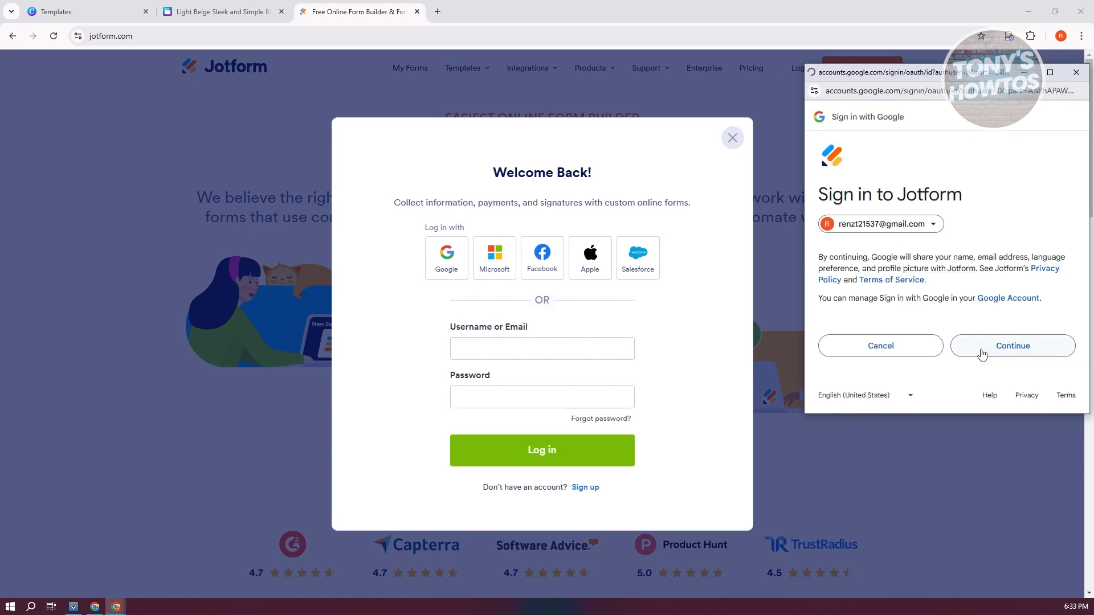
click(1011, 346)
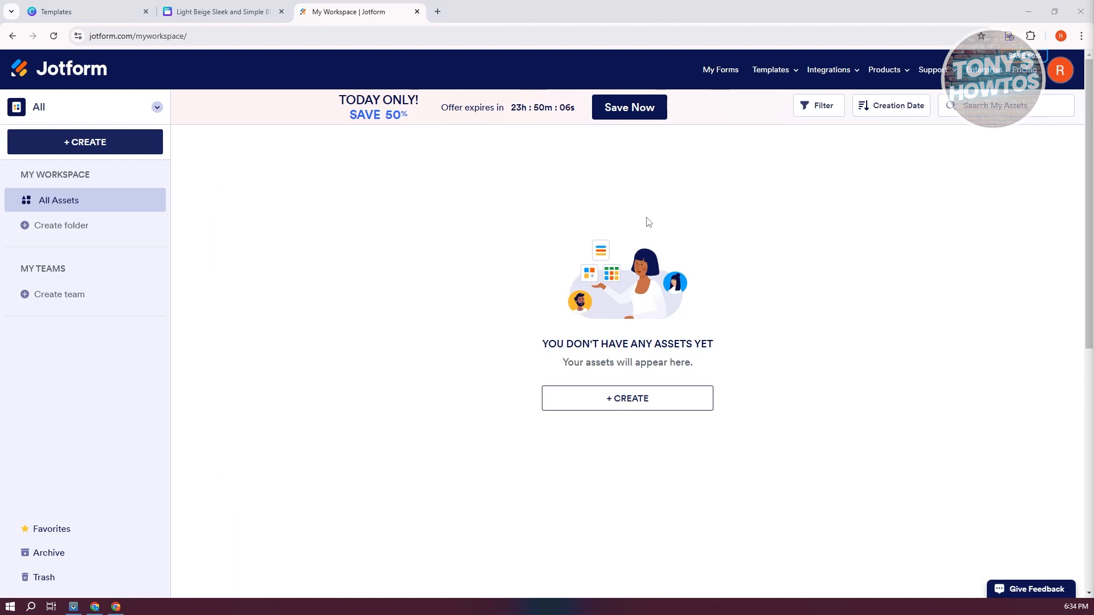
mouse_move(614, 357)
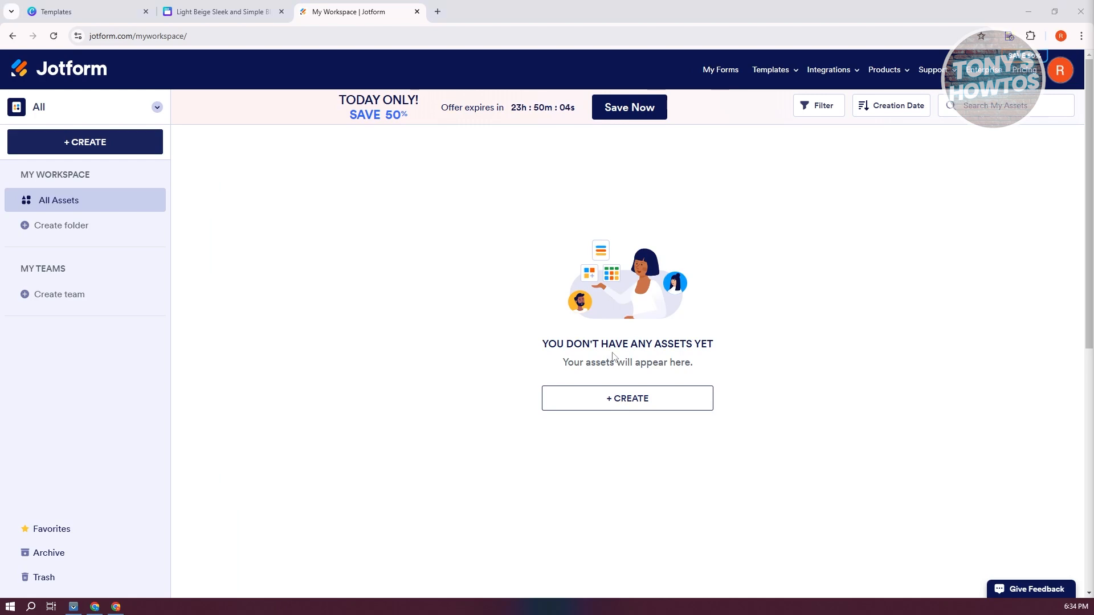
mouse_move(627, 399)
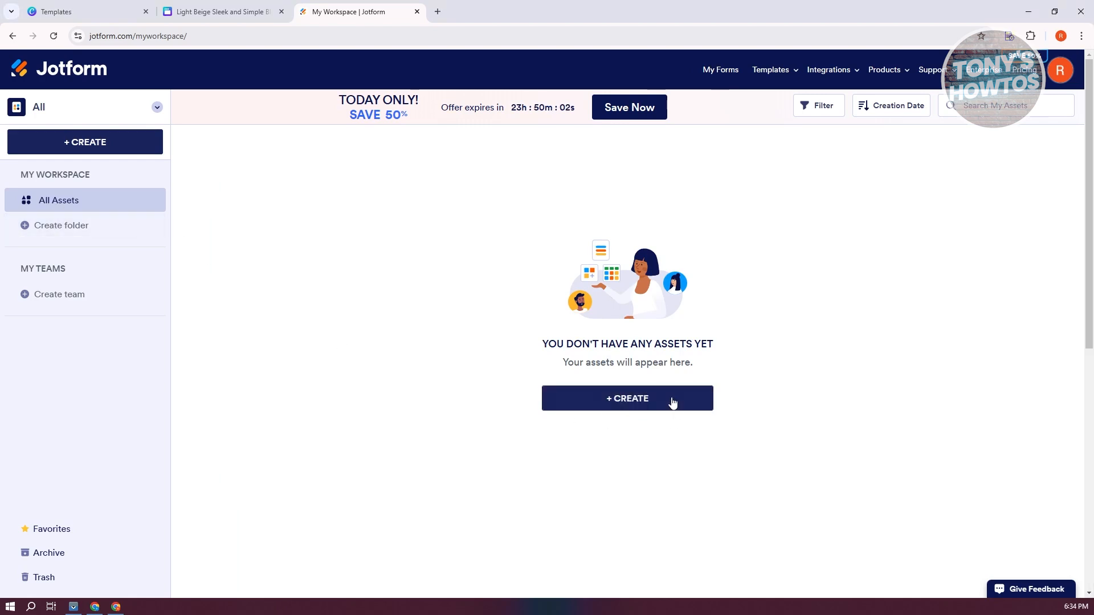
Create a new form and choose Use Template to reach the template gallery.
click(627, 399)
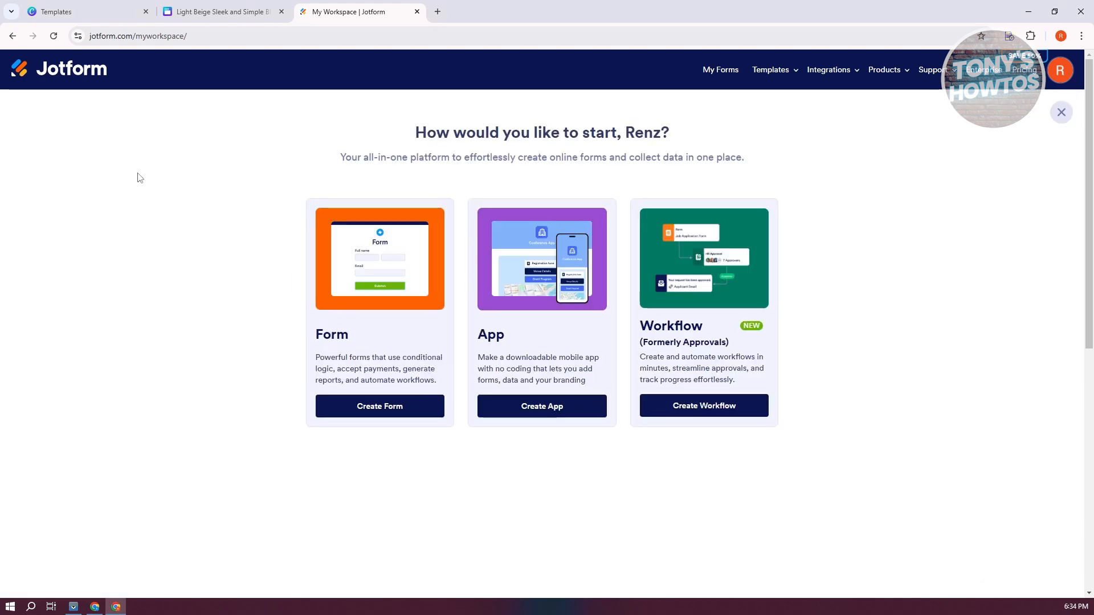
mouse_move(390, 262)
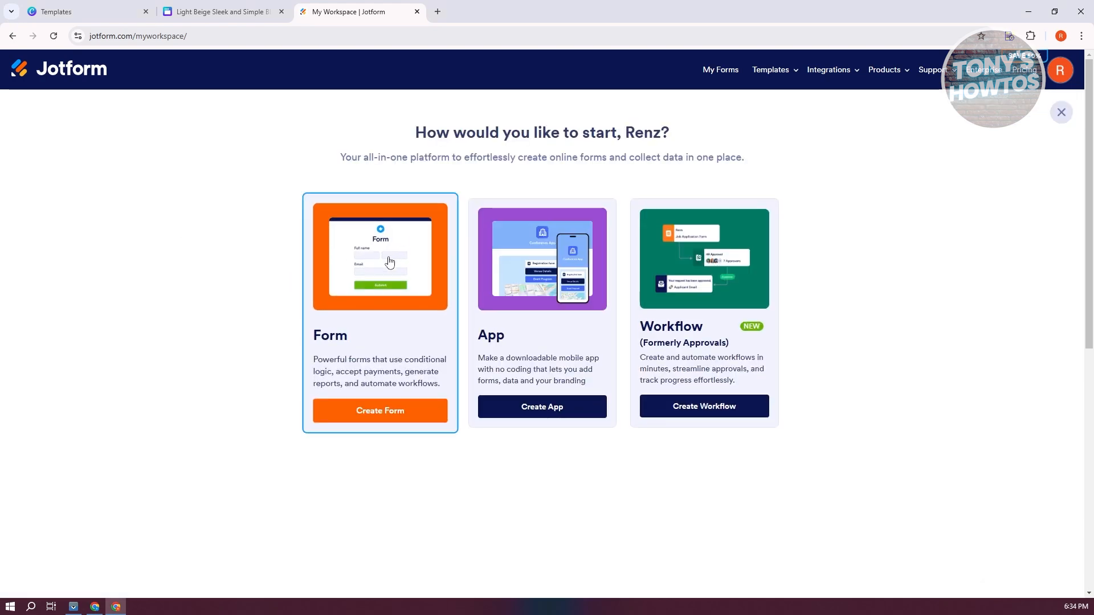
click(379, 410)
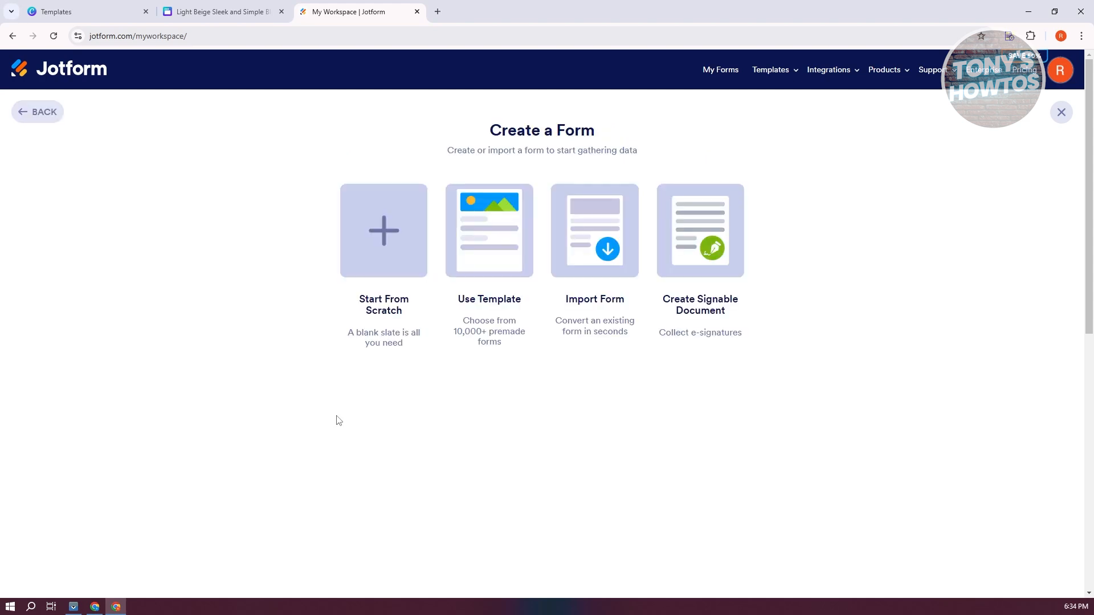
mouse_move(489, 231)
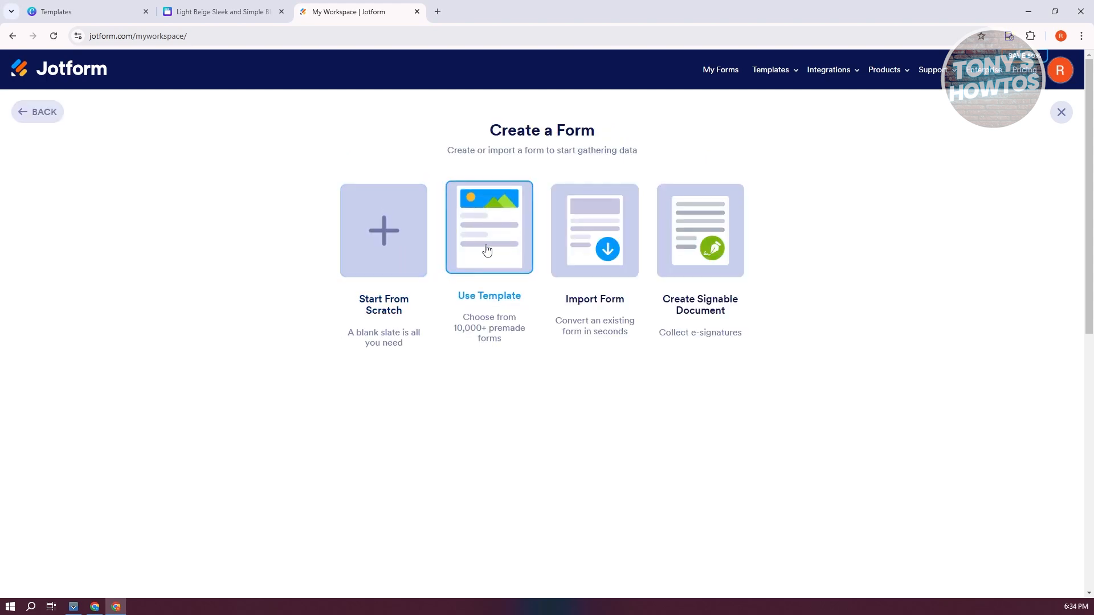
click(489, 227)
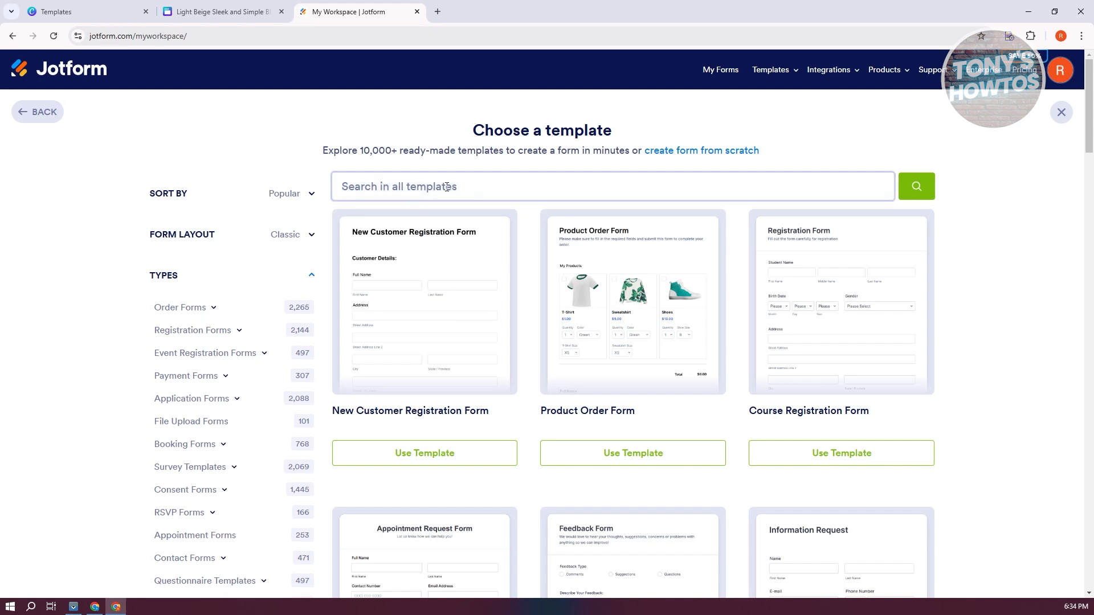
Search 'contact', filter to Contact Forms and use the Lime Theme Contact Us Form template.
text(con)
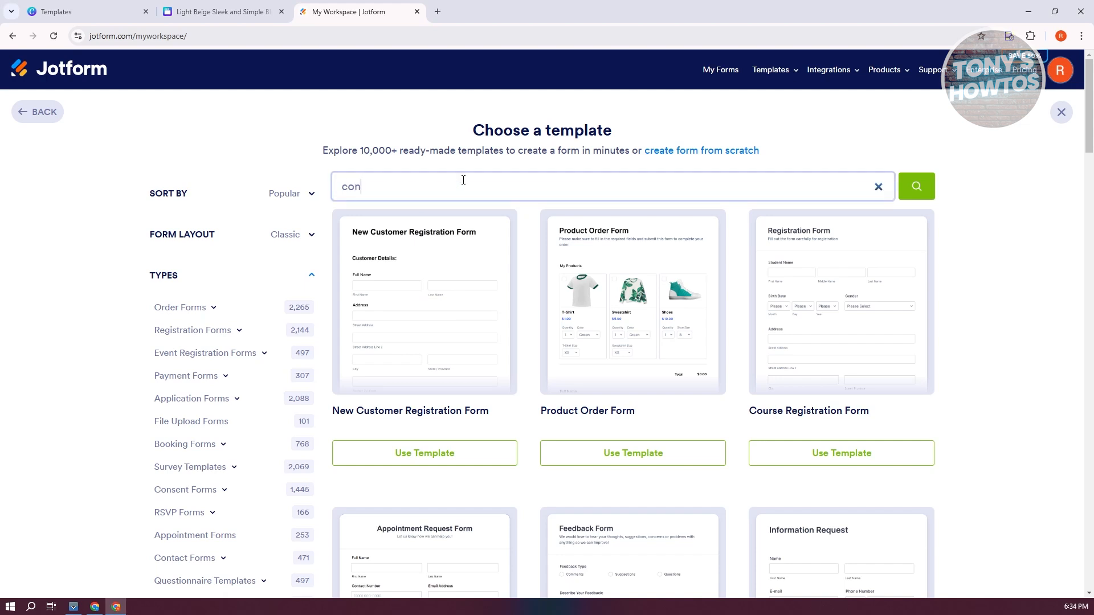
click(916, 186)
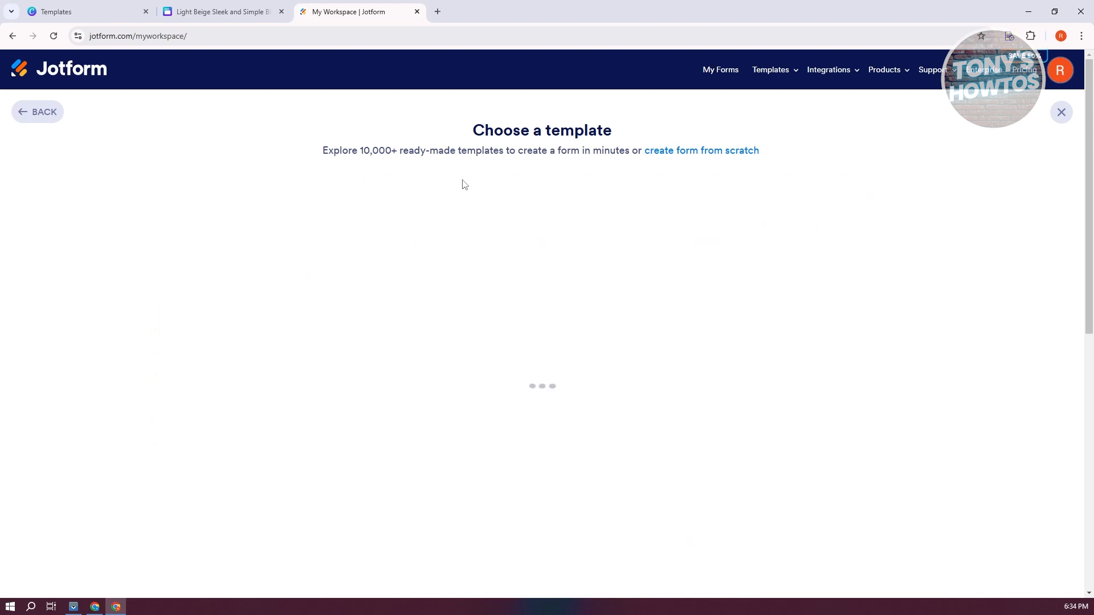
text(contact)
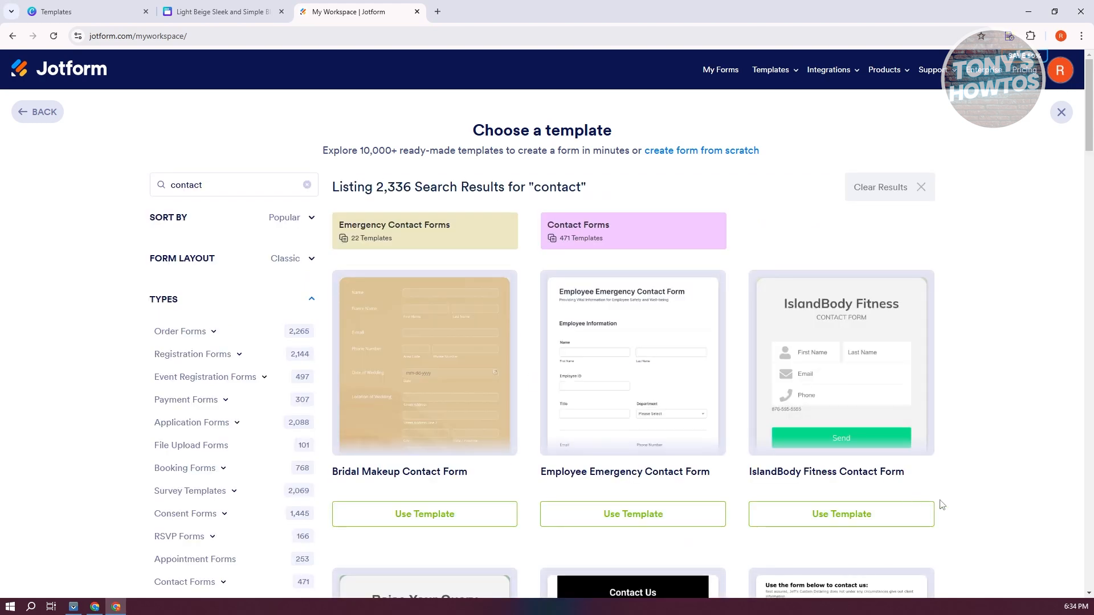
mouse_move(1050, 379)
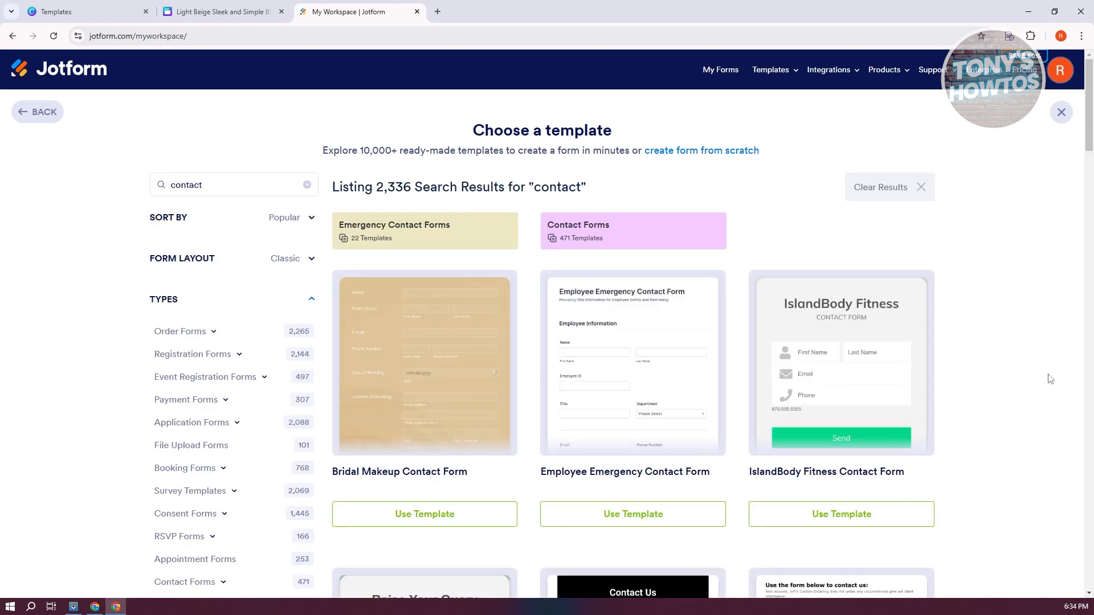
mouse_move(632, 369)
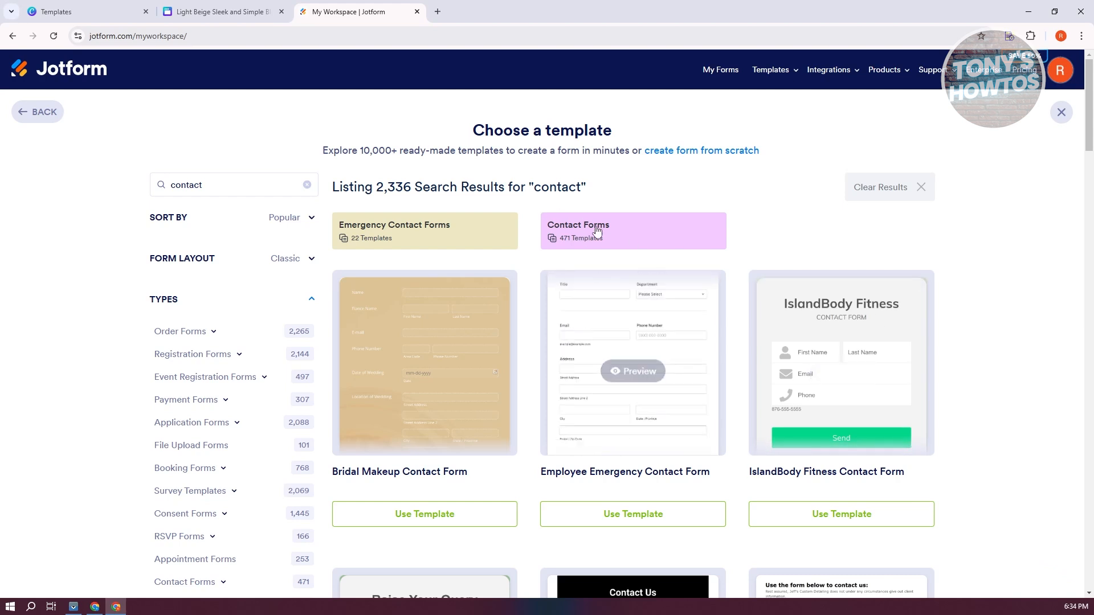
click(578, 225)
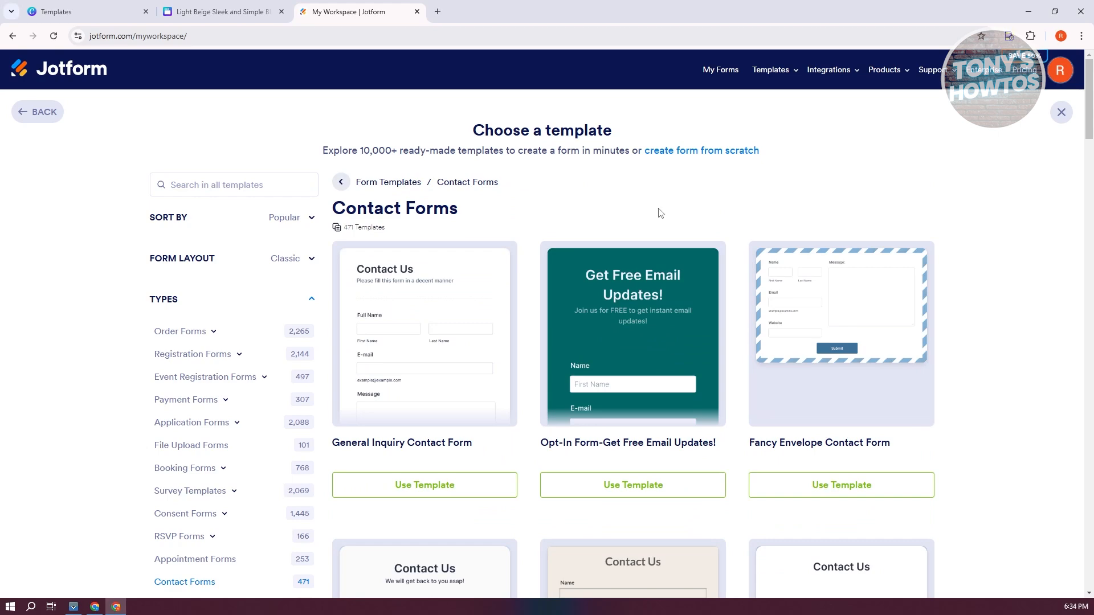
scroll(down, 3)
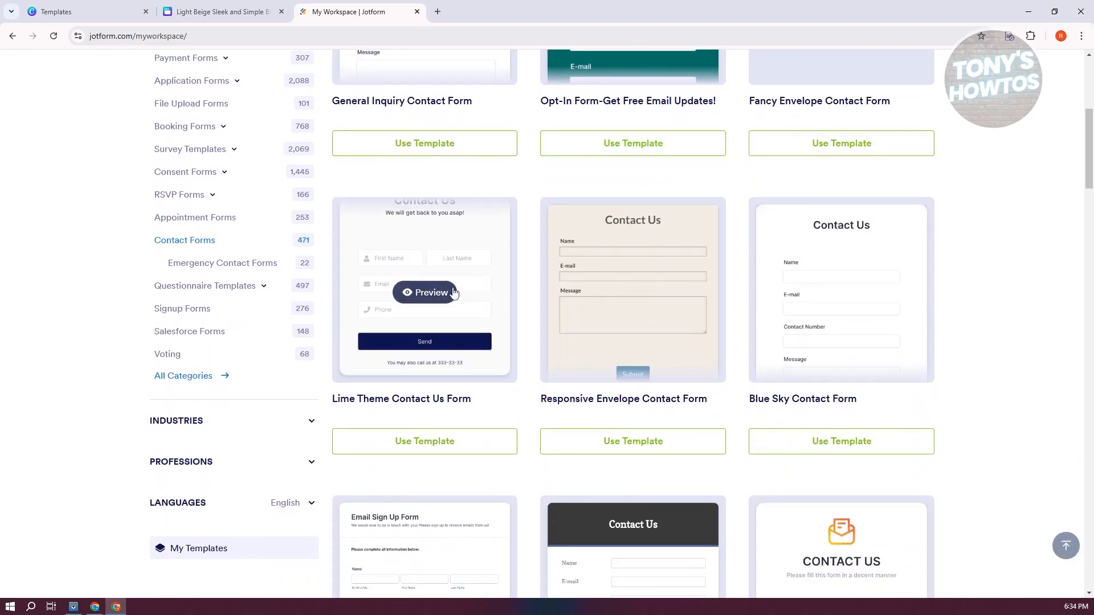
click(424, 441)
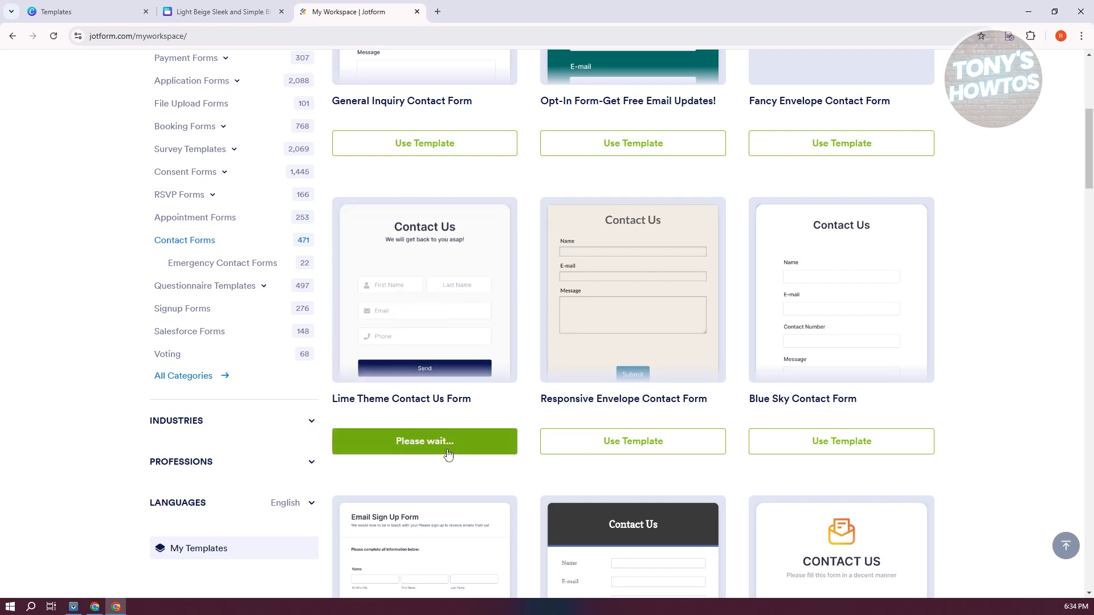
click(424, 441)
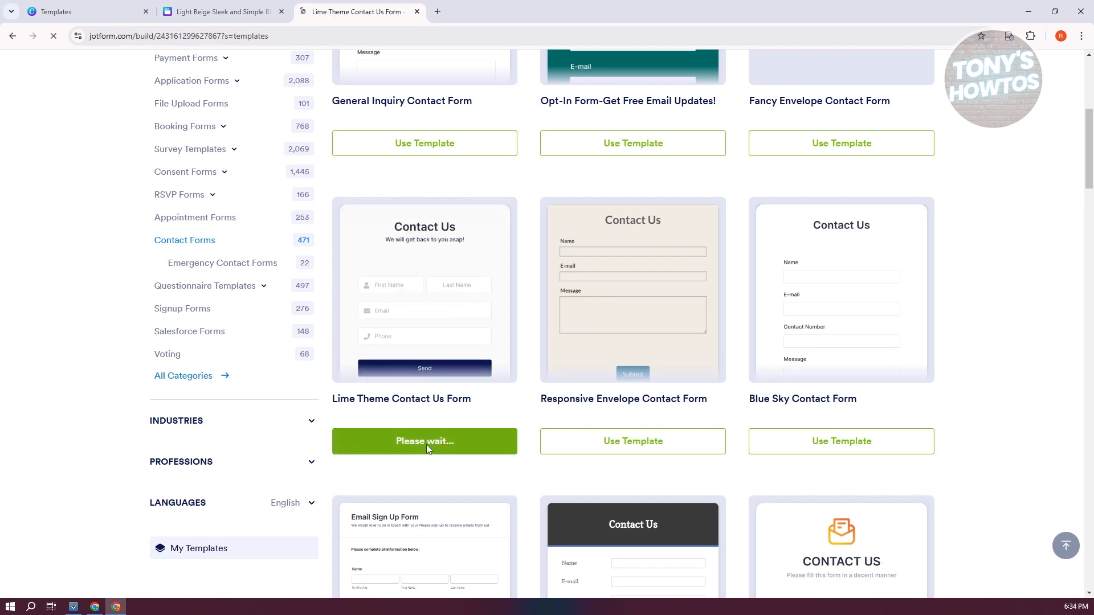
Turn Country Code ON for the Phone Number field and review its advanced settings.
click(424, 441)
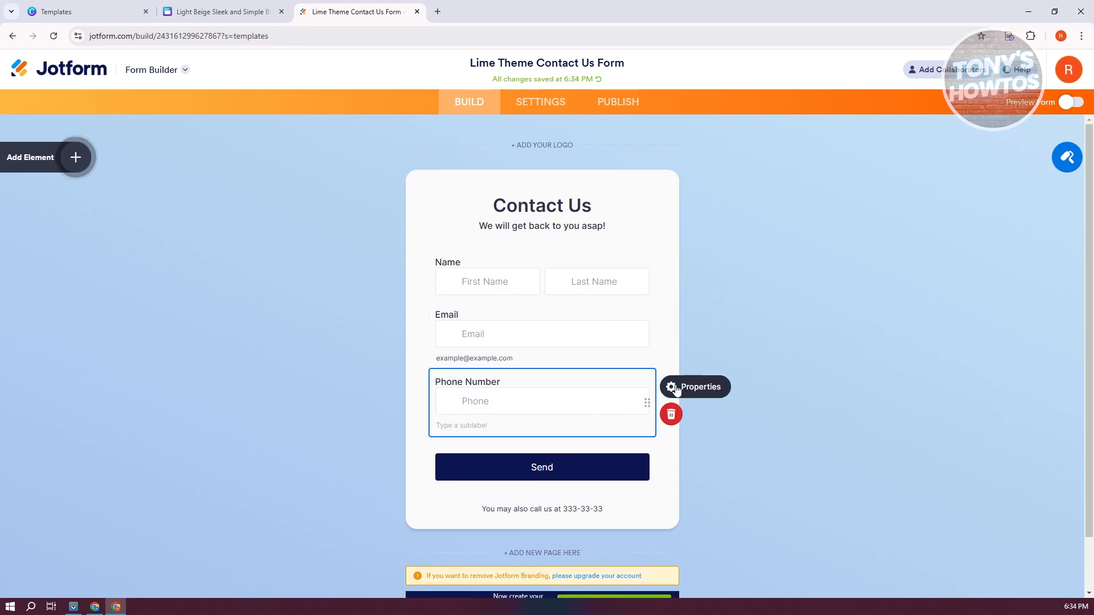
click(695, 387)
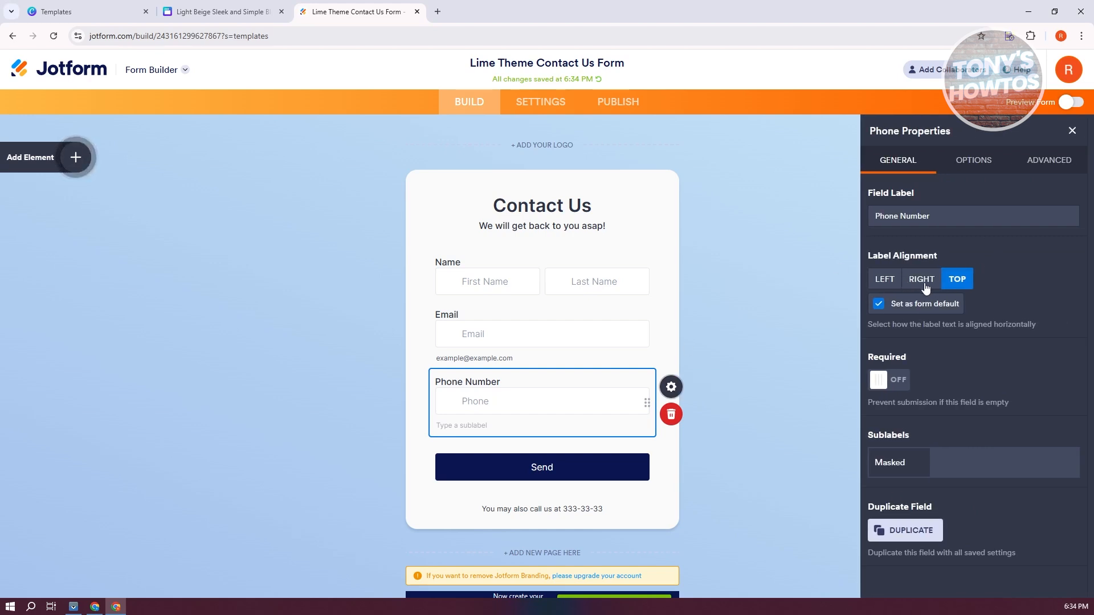
mouse_move(955, 184)
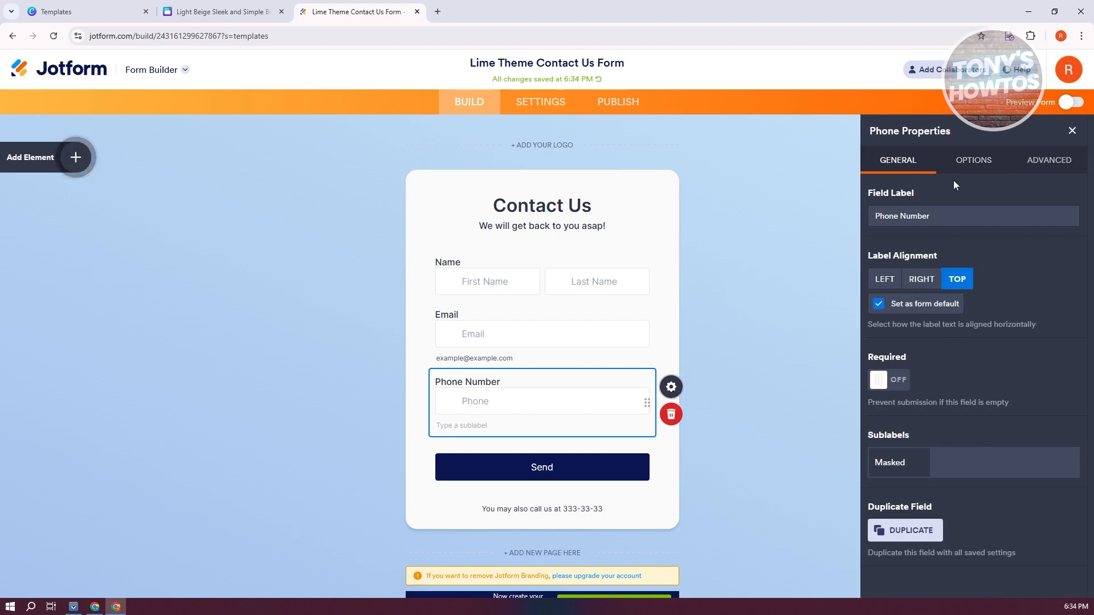
click(973, 160)
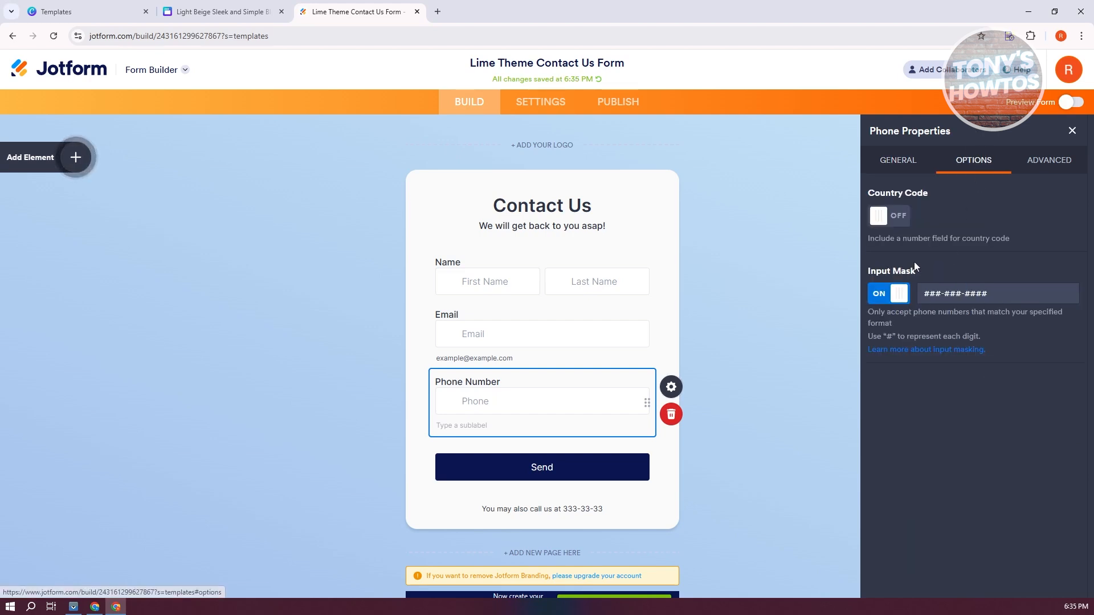
click(888, 216)
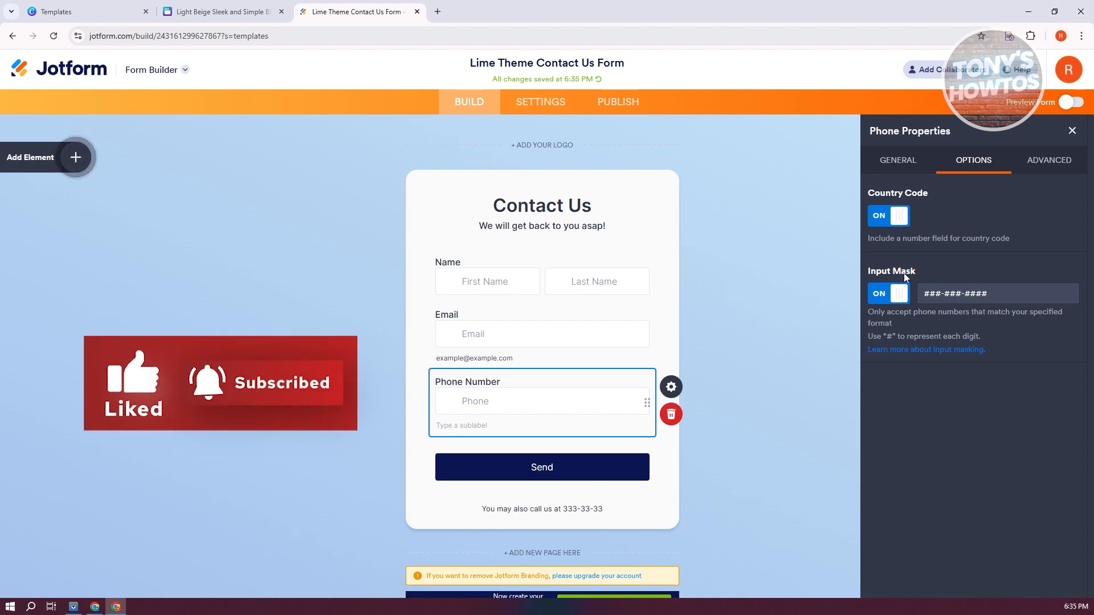
click(1049, 160)
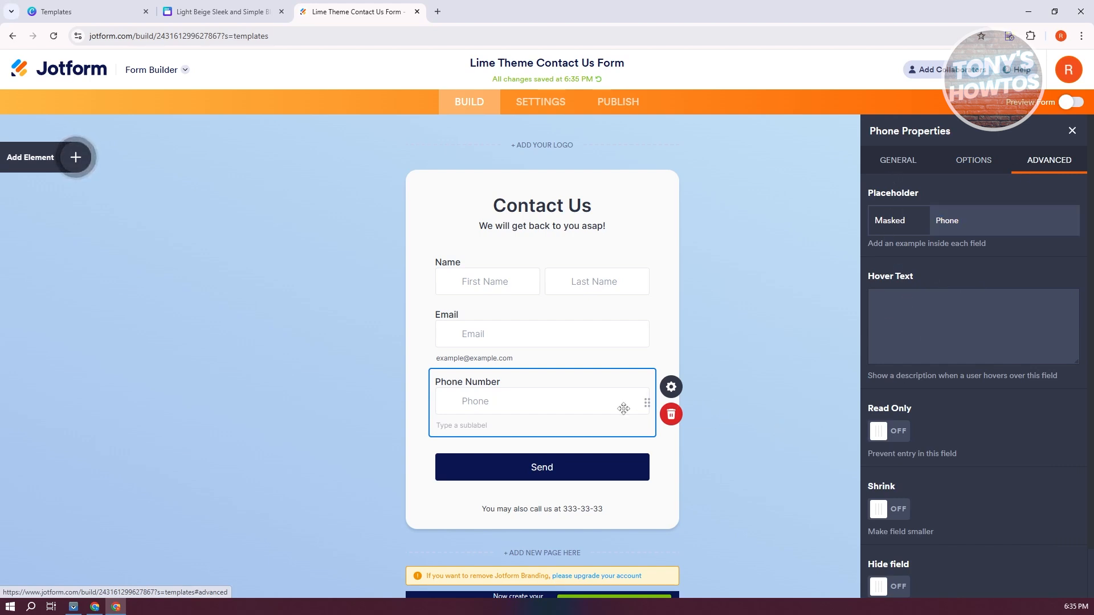
scroll(down, 3)
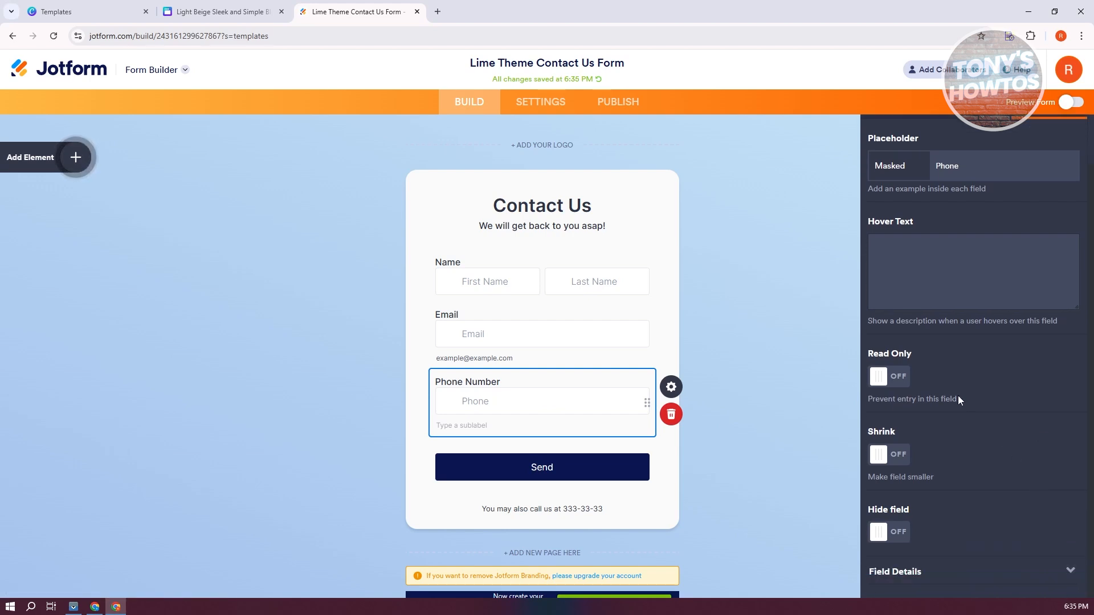
mouse_move(966, 453)
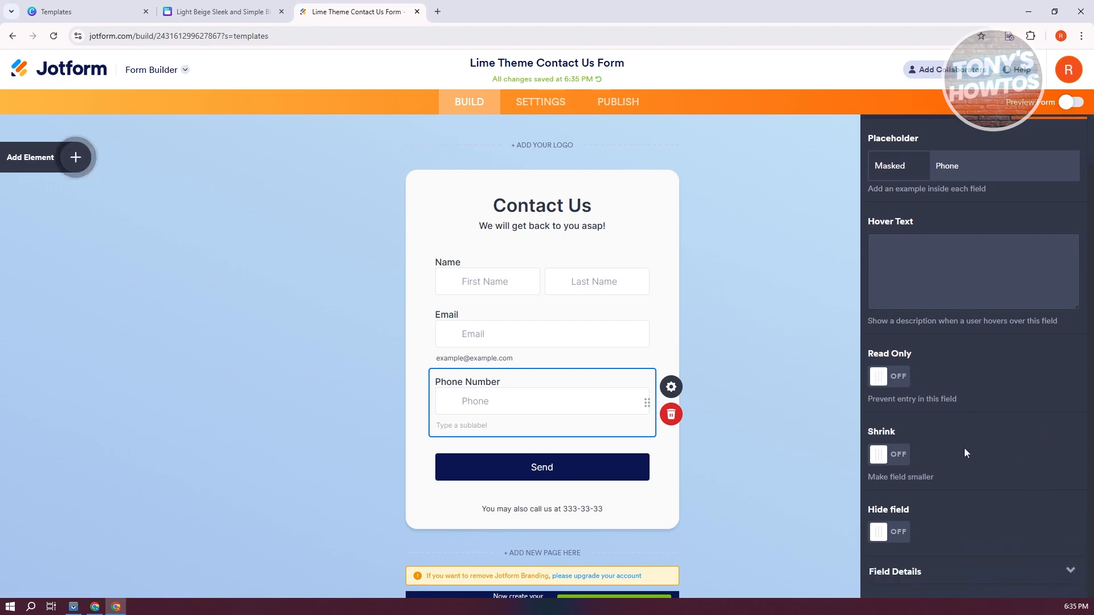
mouse_move(752, 397)
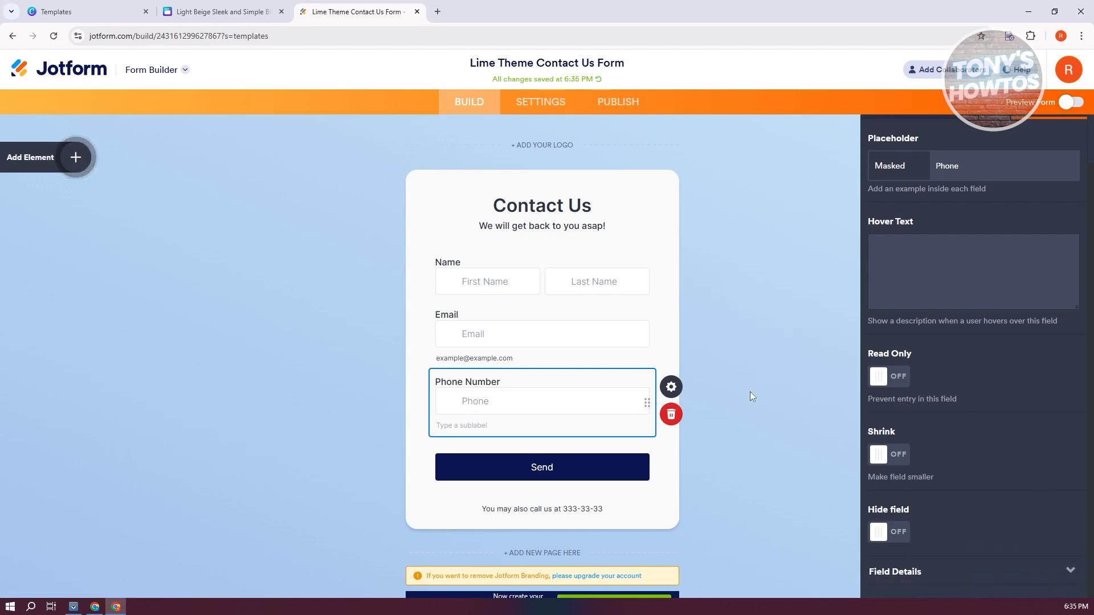
click(752, 397)
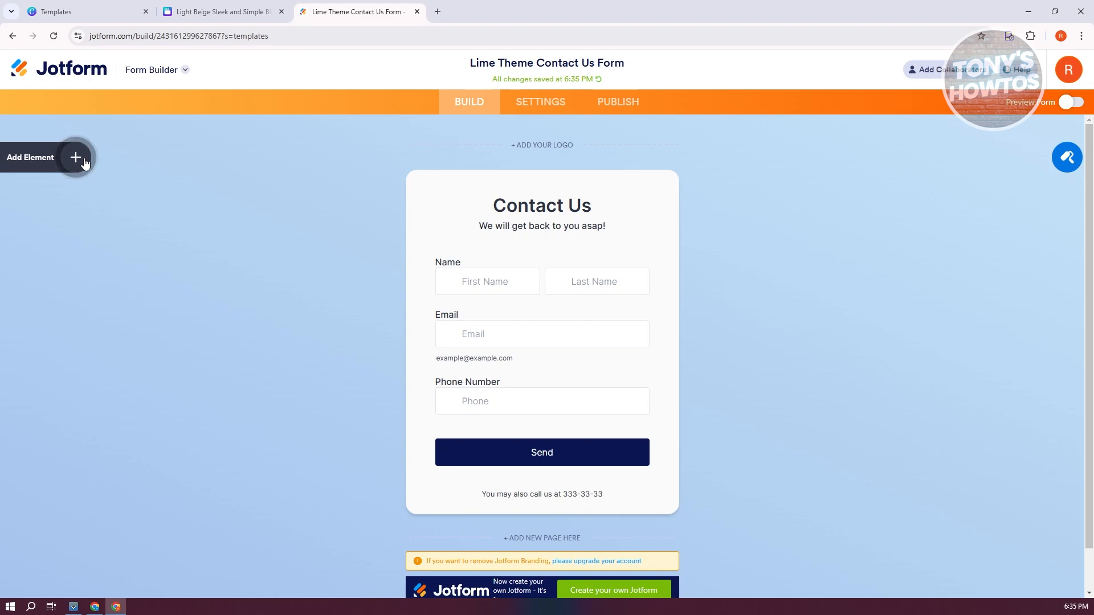
Glance at the Add Element list, then move to the form's Settings page.
click(75, 157)
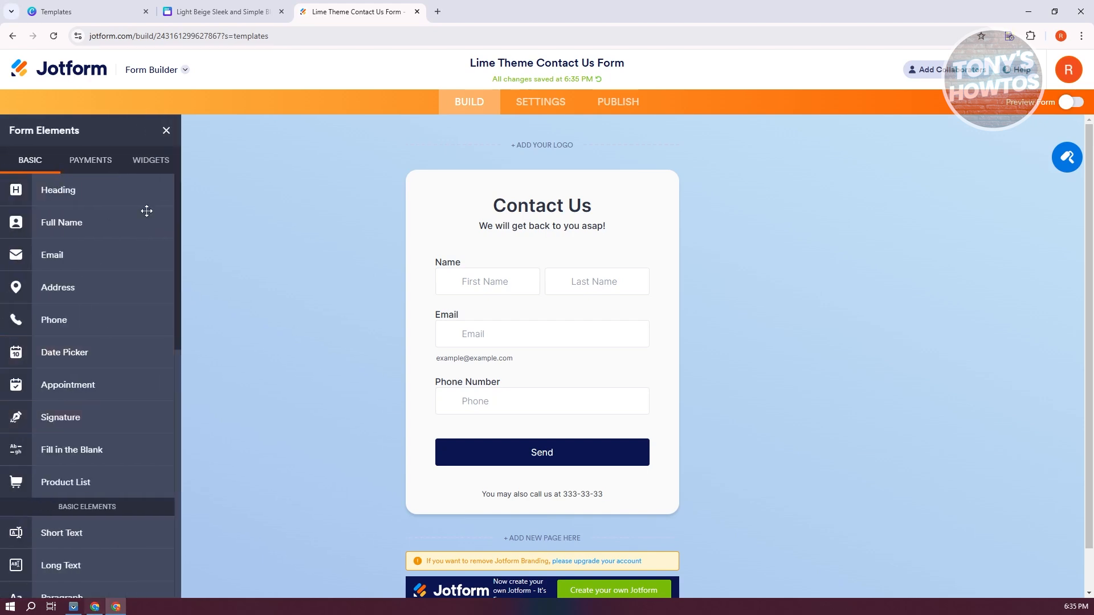
mouse_move(288, 297)
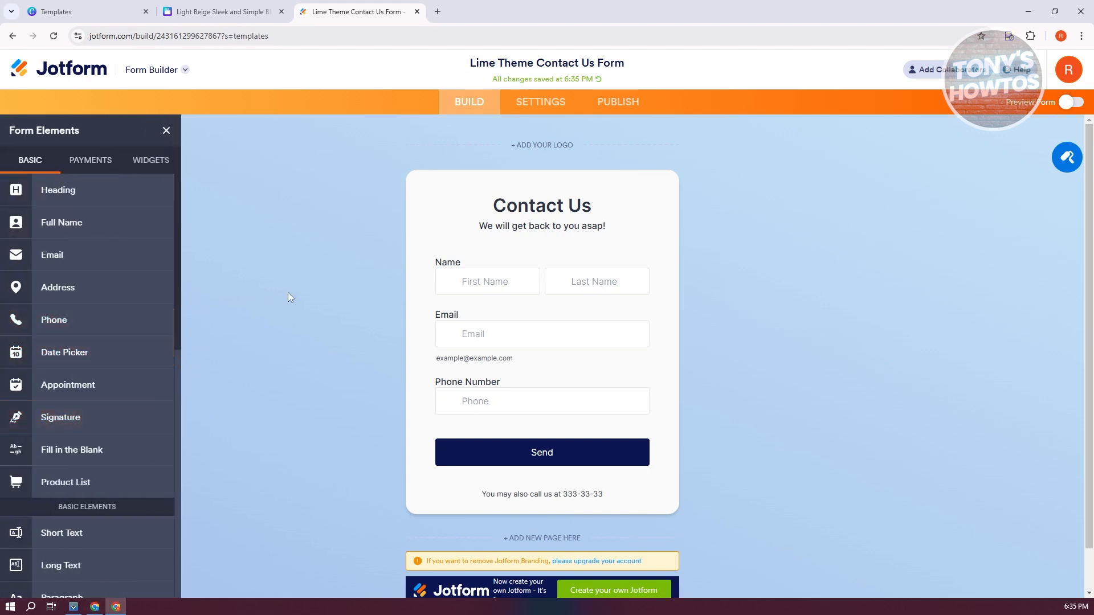
mouse_move(310, 391)
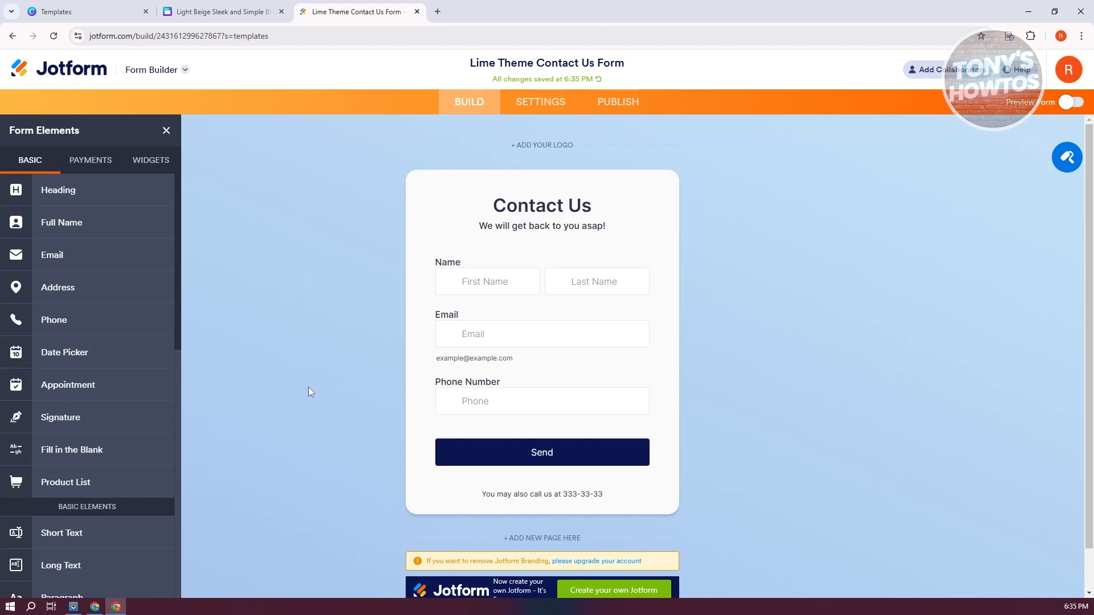
mouse_move(726, 405)
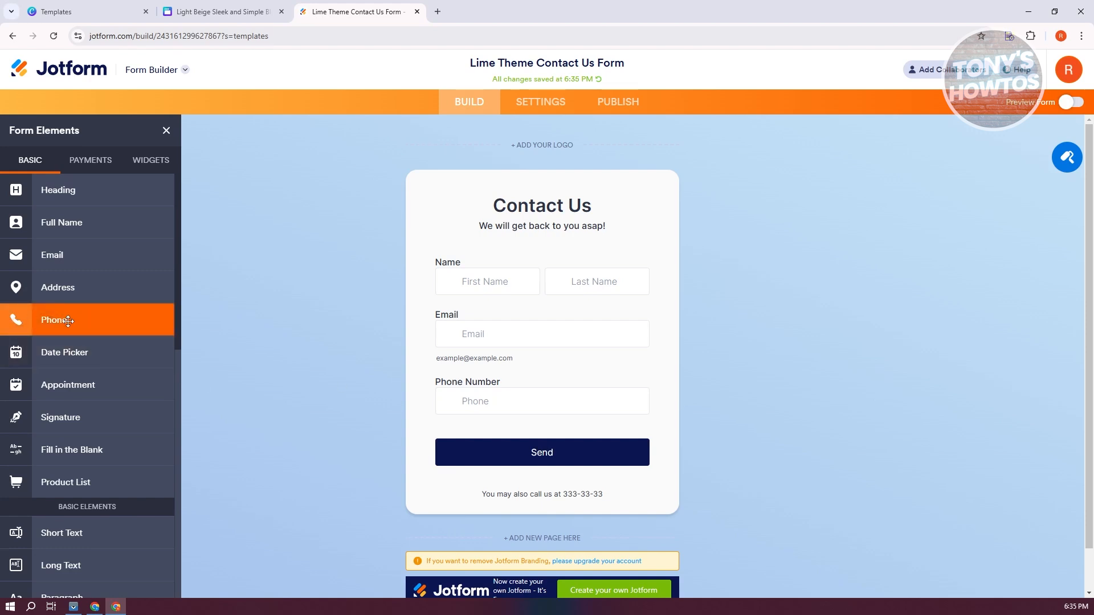
mouse_move(393, 282)
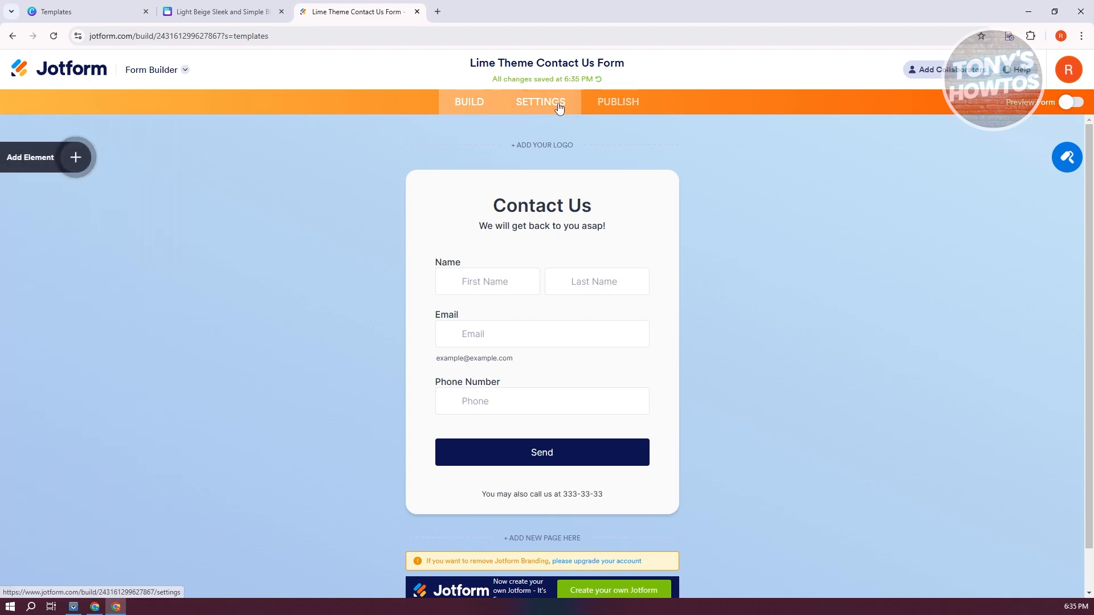
click(540, 102)
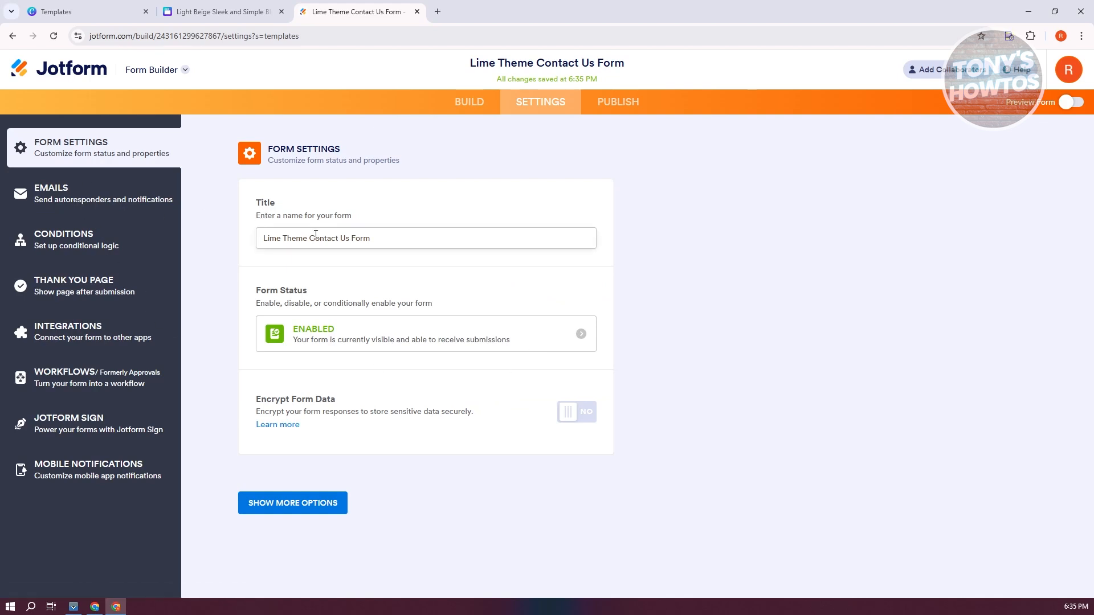
Rename the form title to 'Contact Us Form'.
triple_click(315, 239)
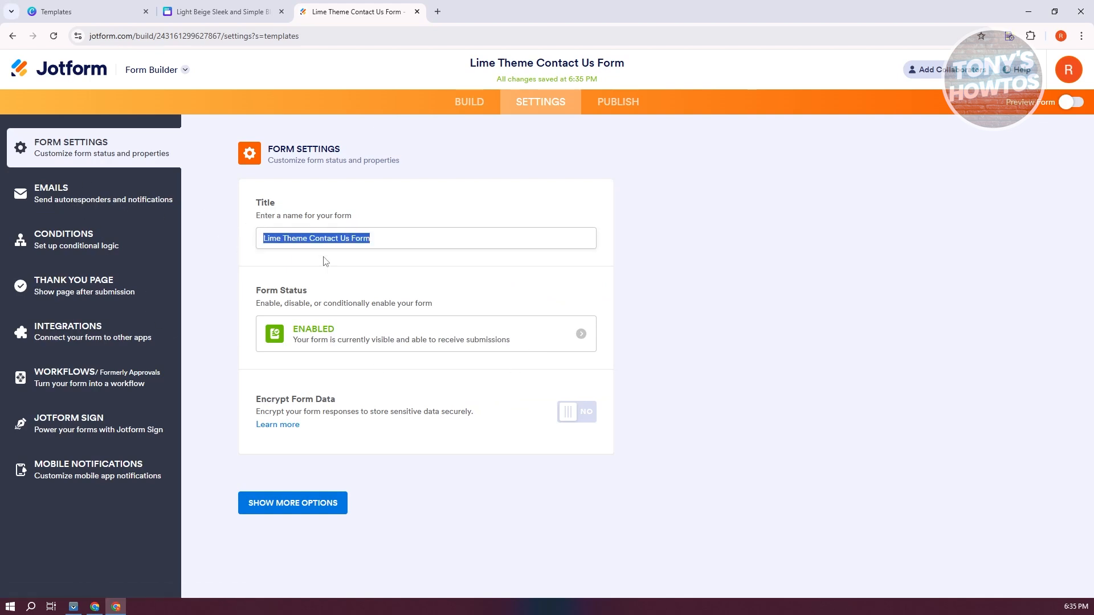
click(313, 238)
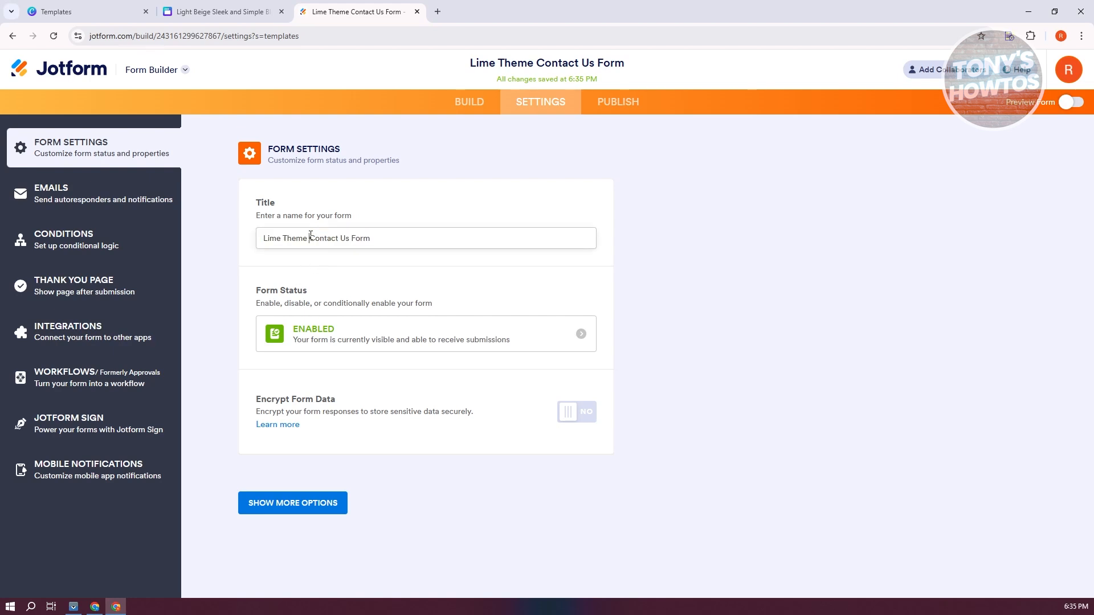
text(Contact Us Form)
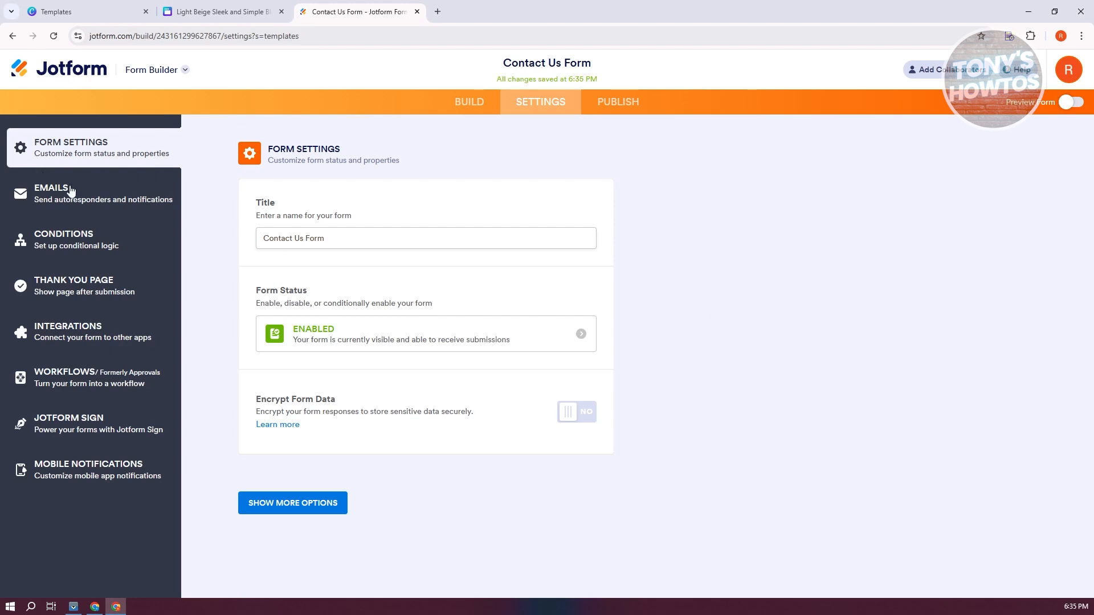
Review the notification email's recipients, then go to the Conditions settings.
click(51, 194)
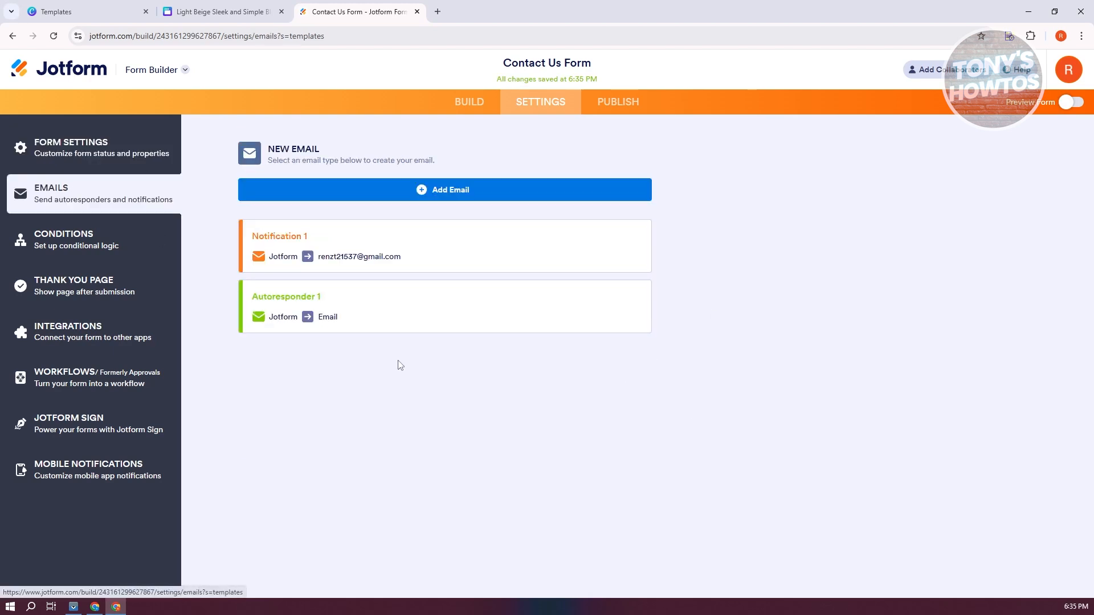
mouse_move(251, 349)
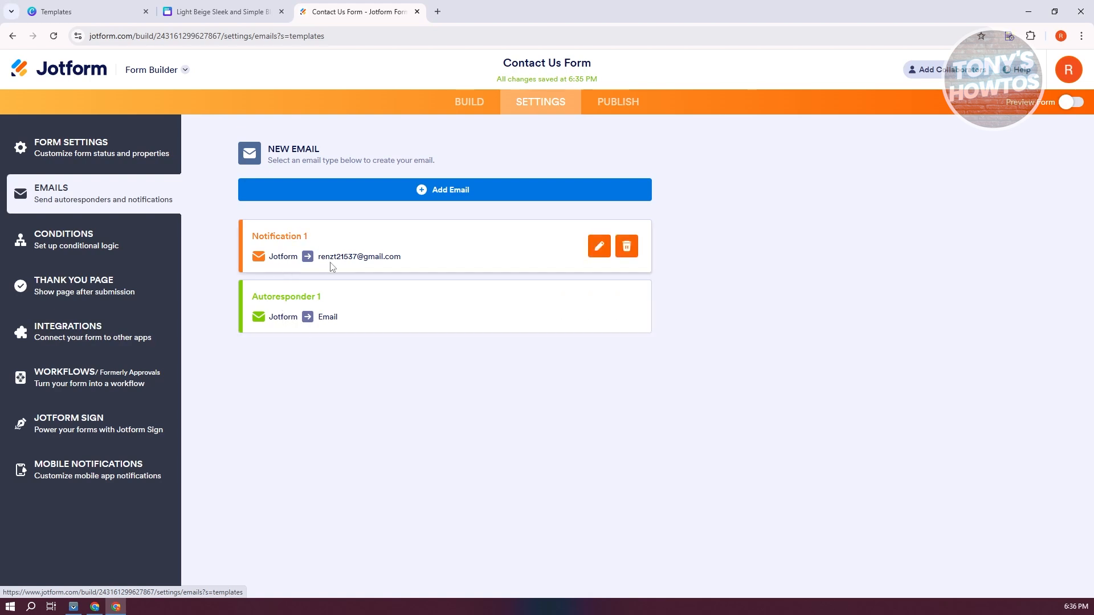
mouse_move(584, 260)
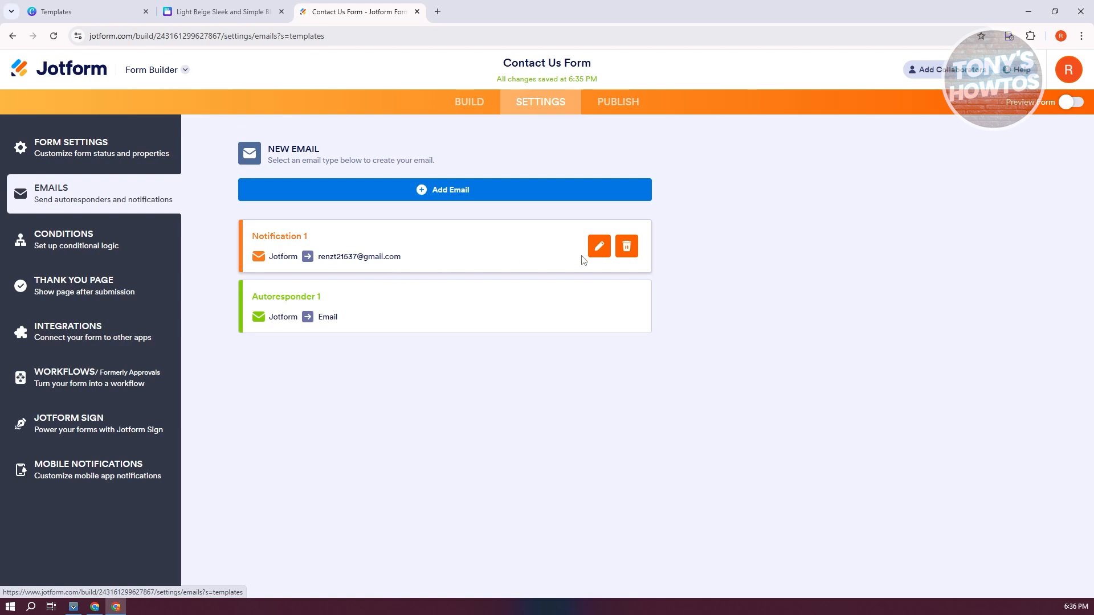
click(598, 246)
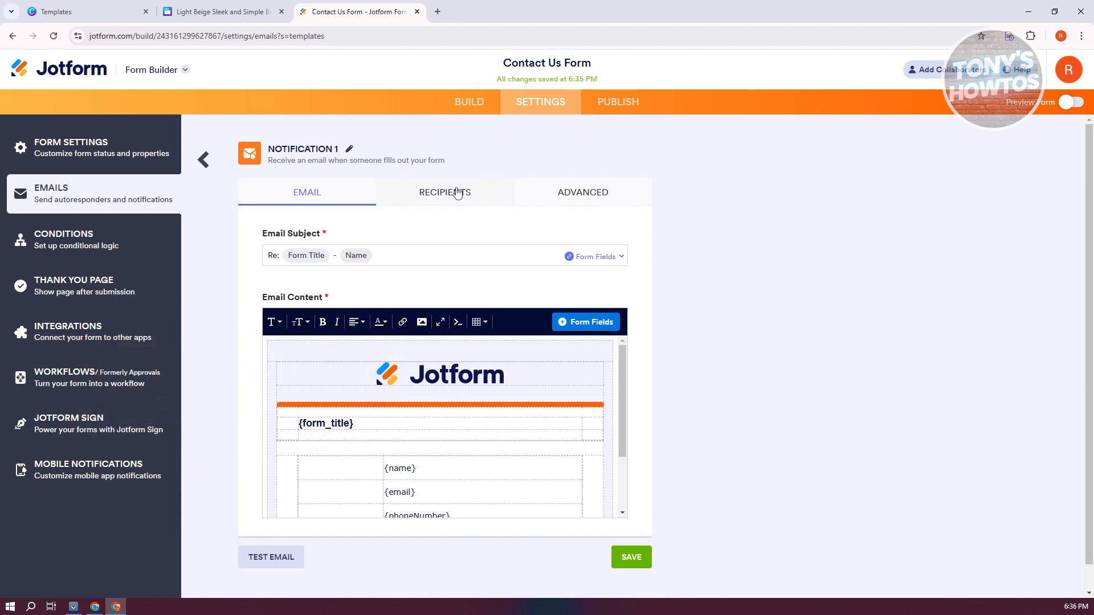
click(445, 191)
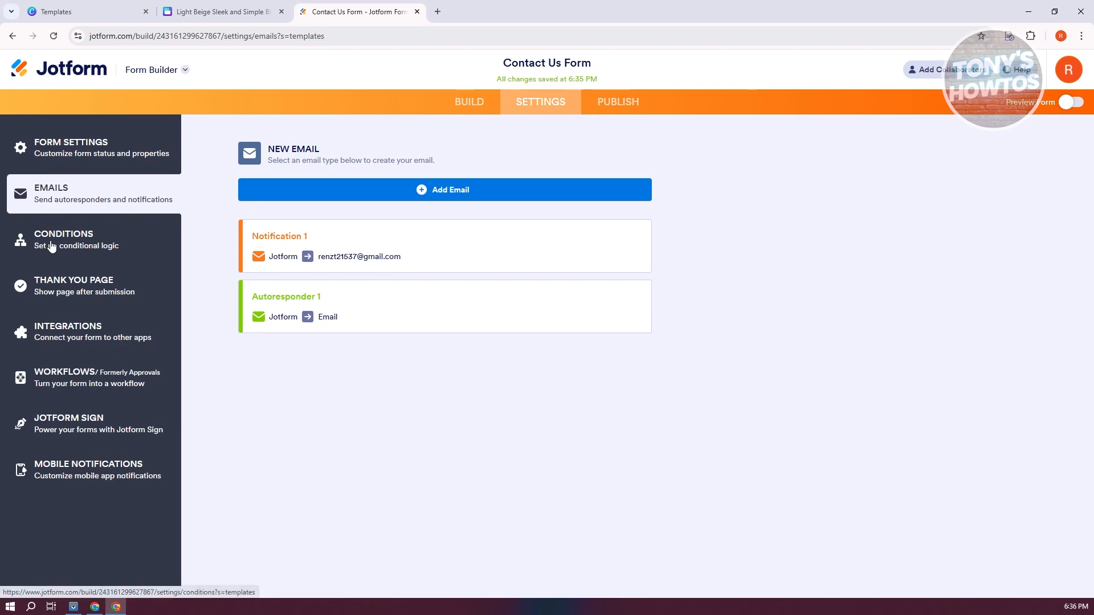
click(64, 239)
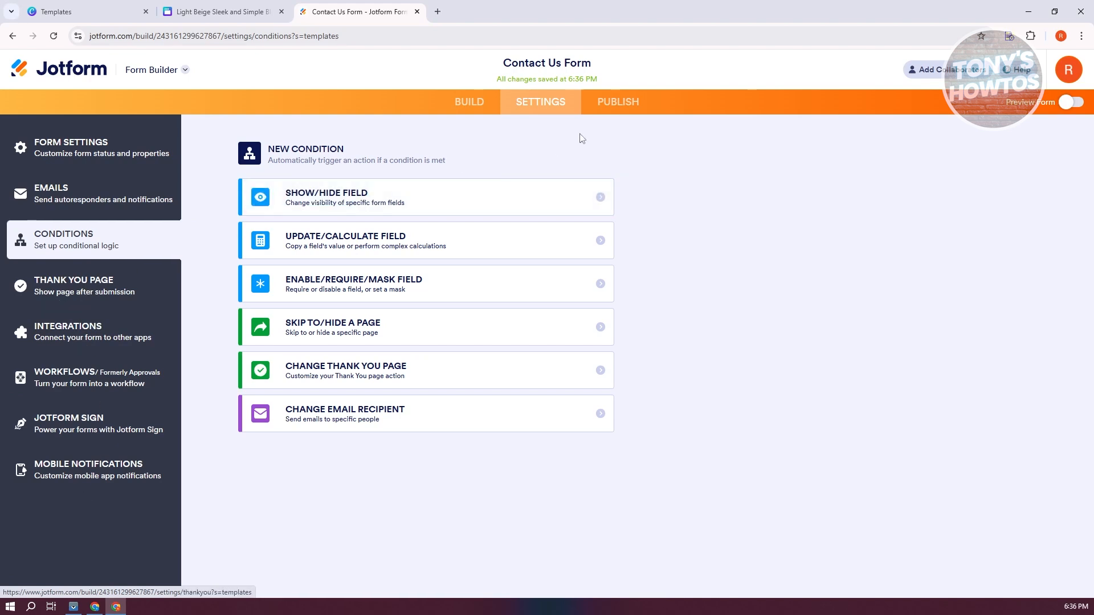
Copy the form's direct share link from Publish and return to the Canva design.
click(617, 102)
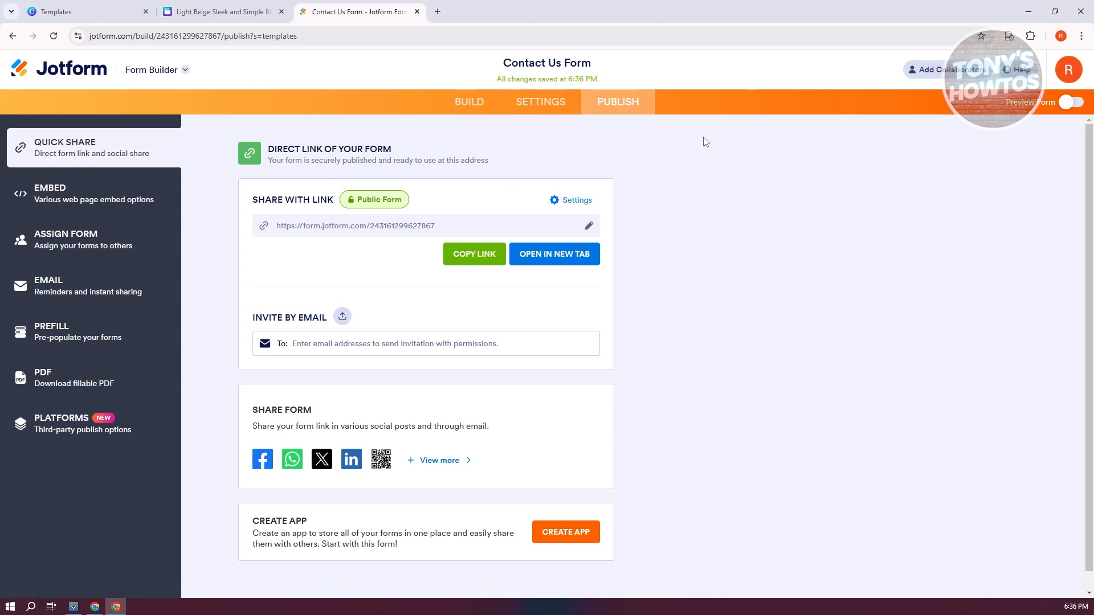
mouse_move(774, 250)
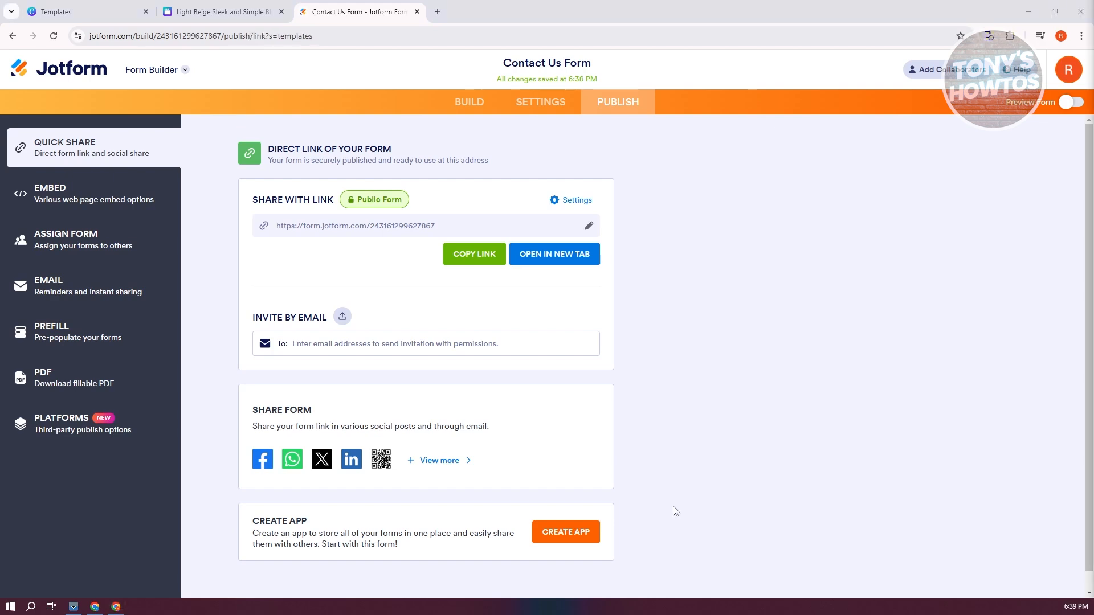
click(473, 253)
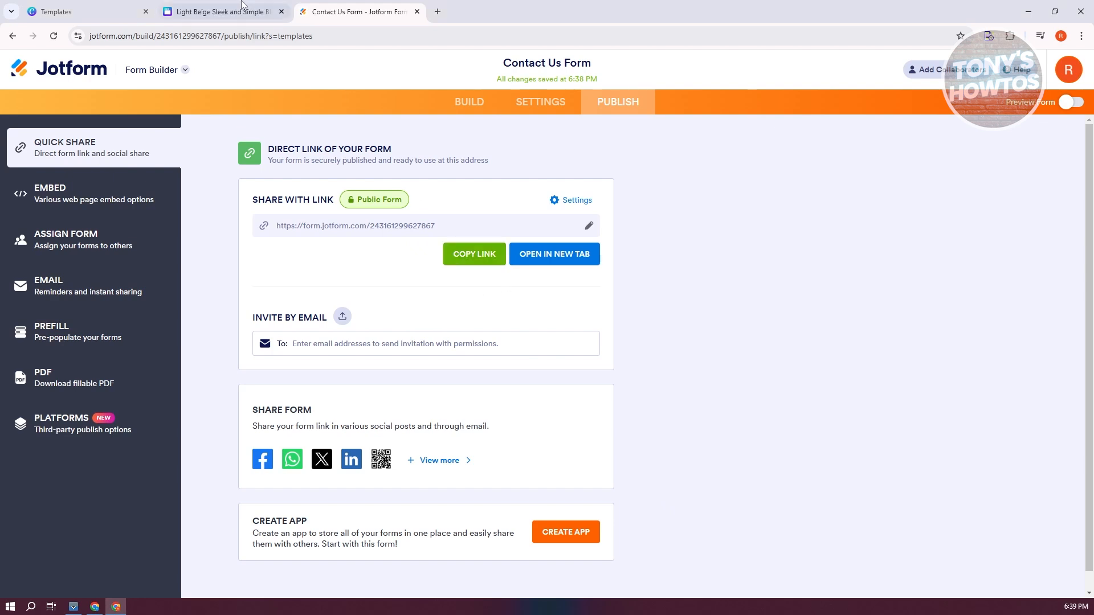
click(222, 11)
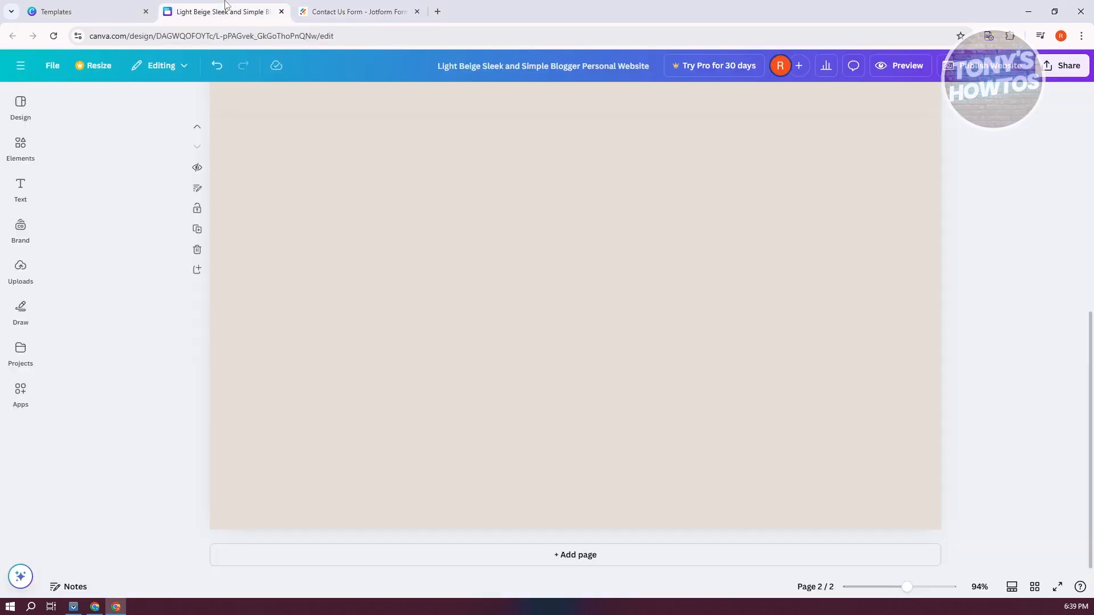
Add a heading reading CONTACT to page 2 and select its text.
click(20, 190)
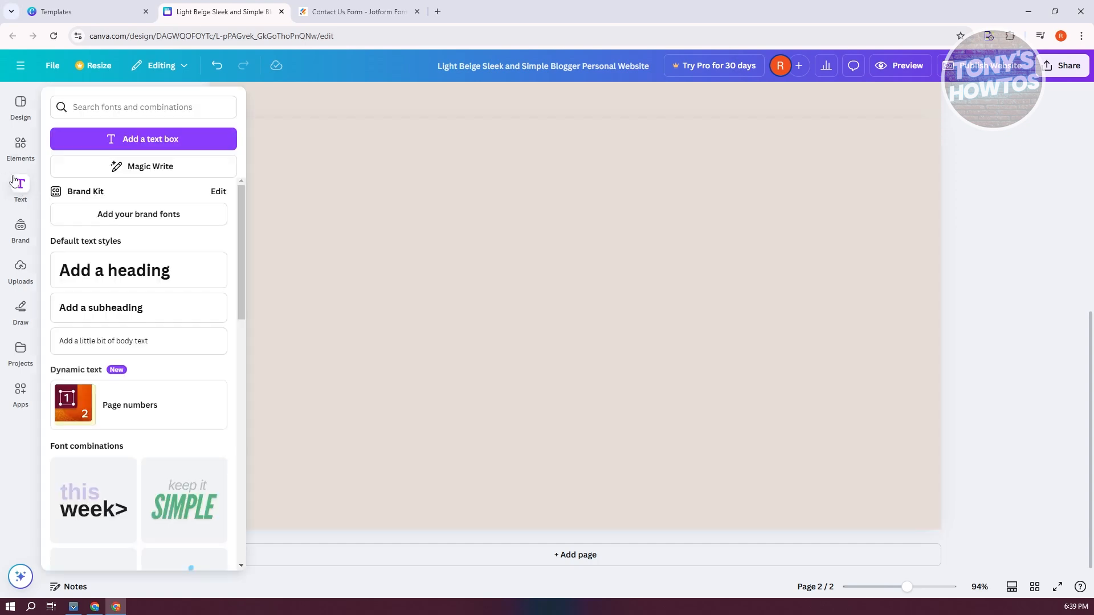
click(138, 270)
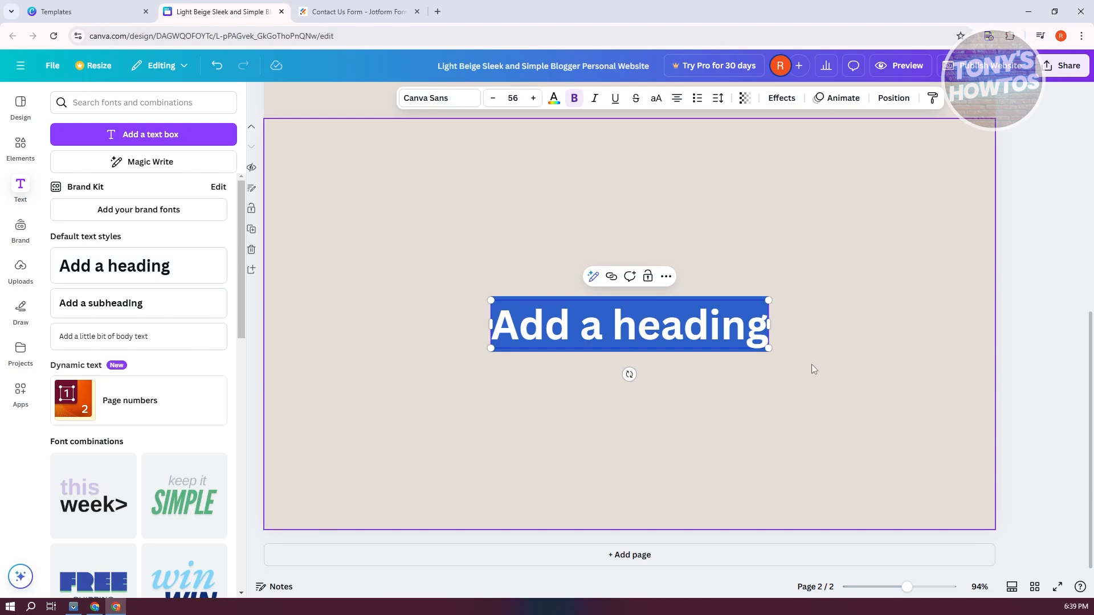
text(CONTACT)
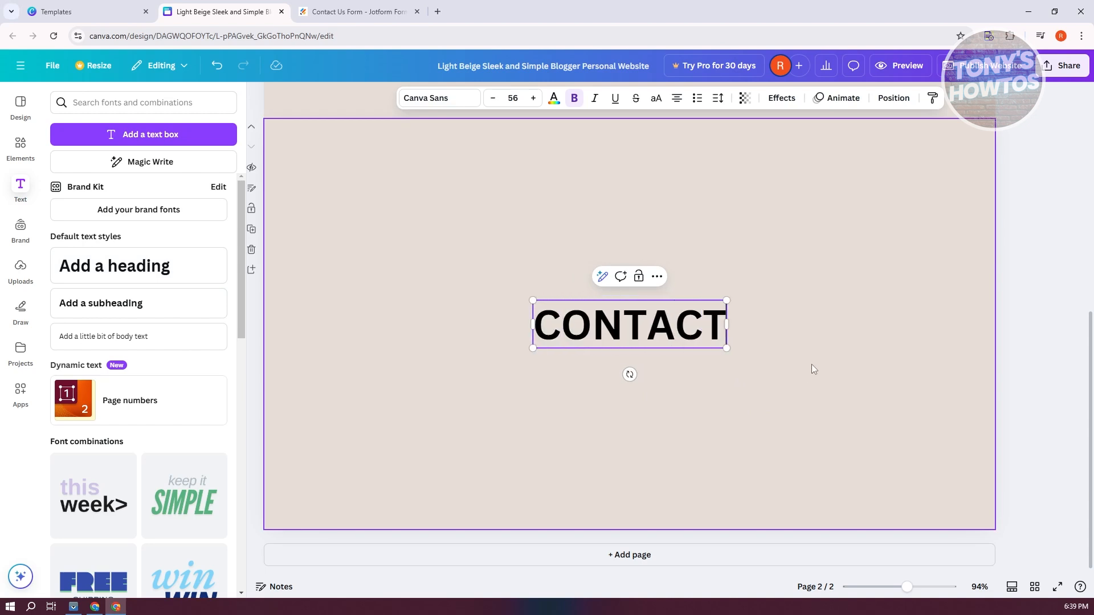
double_click(628, 325)
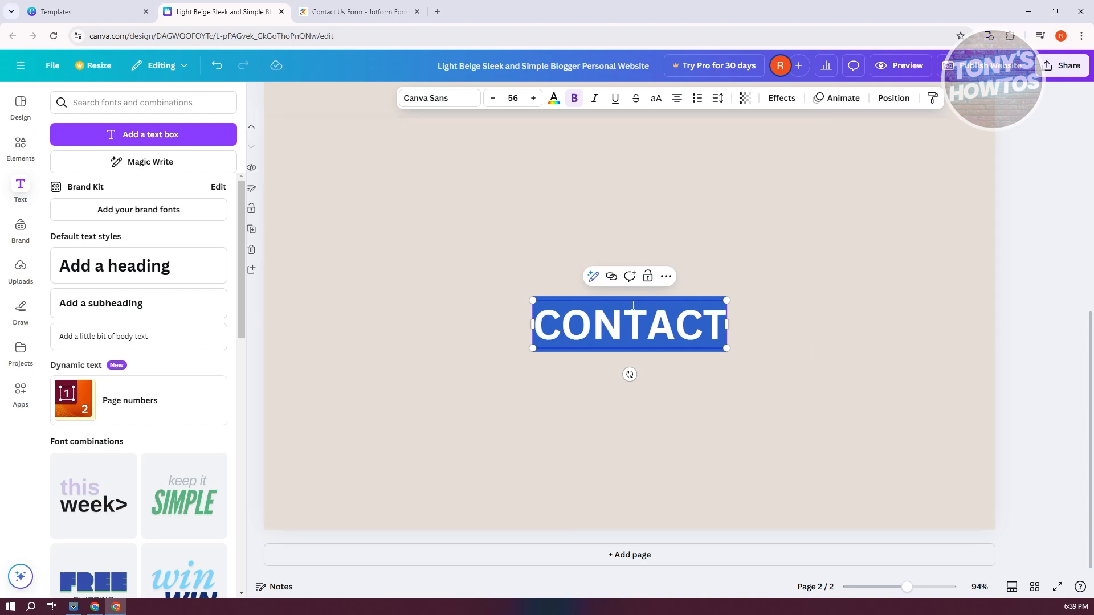
mouse_move(611, 276)
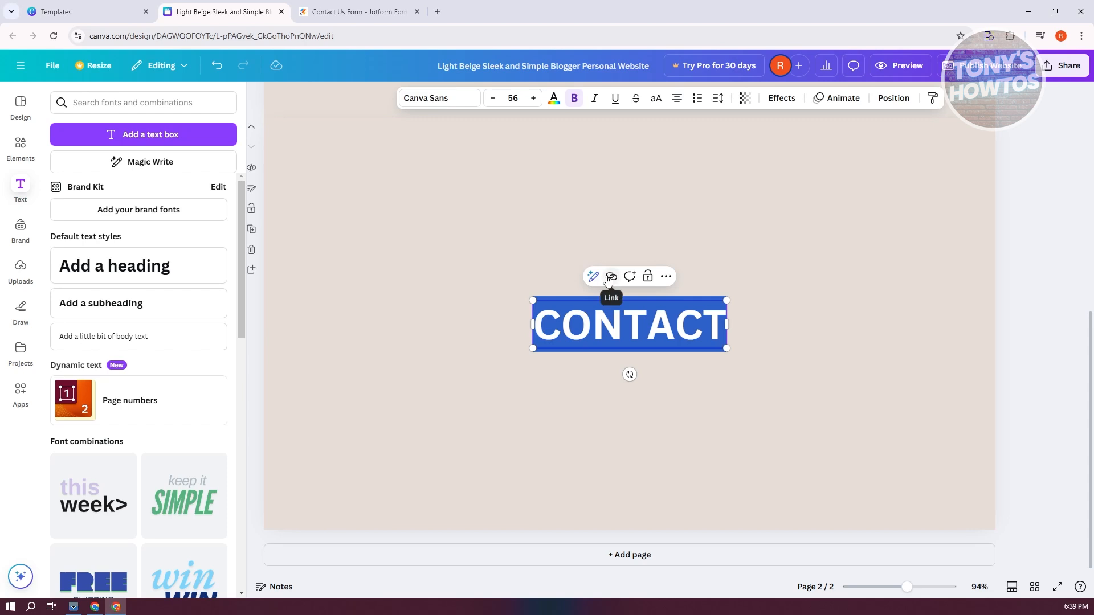
click(610, 277)
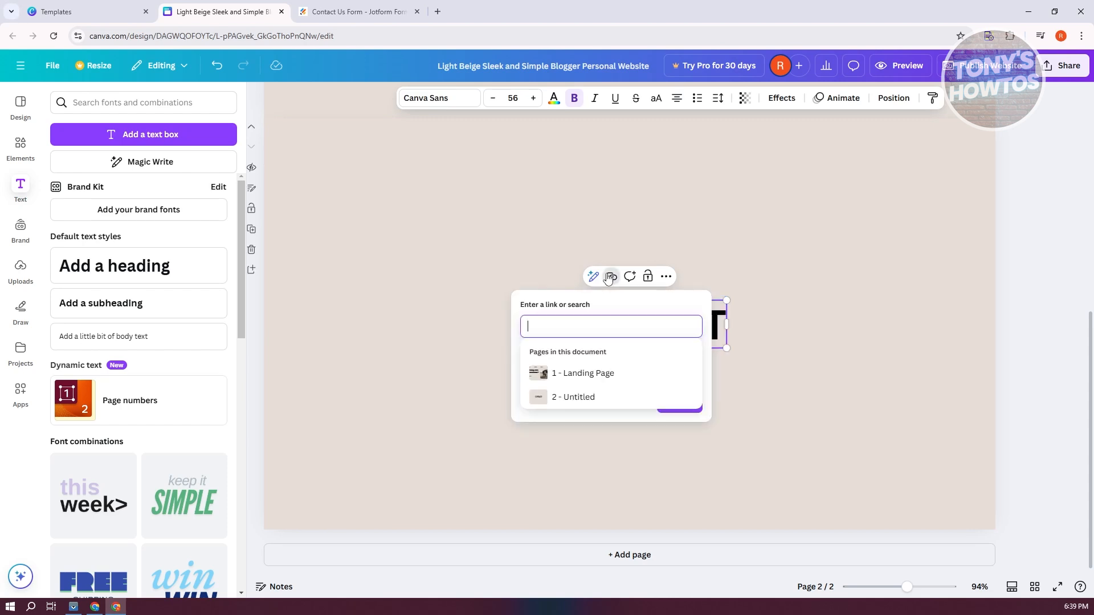
text(https://form.jotform.com/243161299627867)
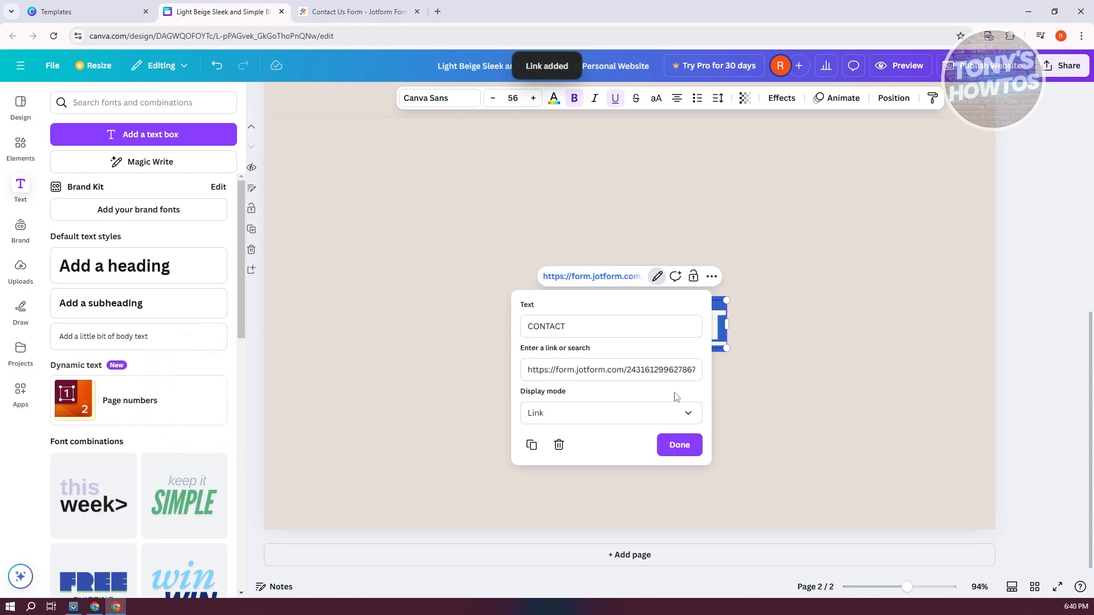
mouse_move(642, 384)
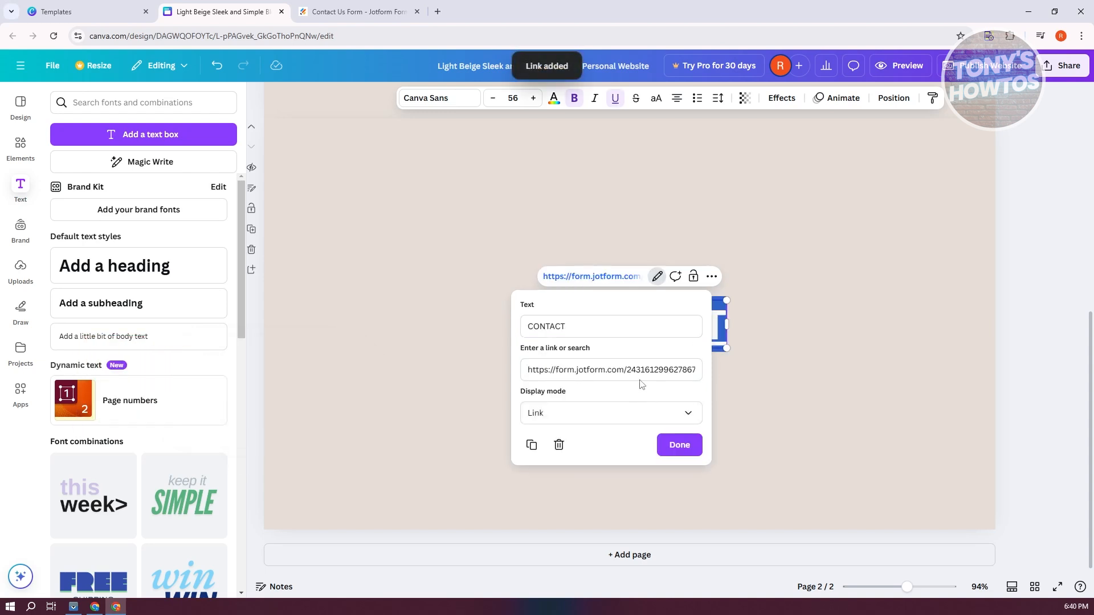
click(611, 369)
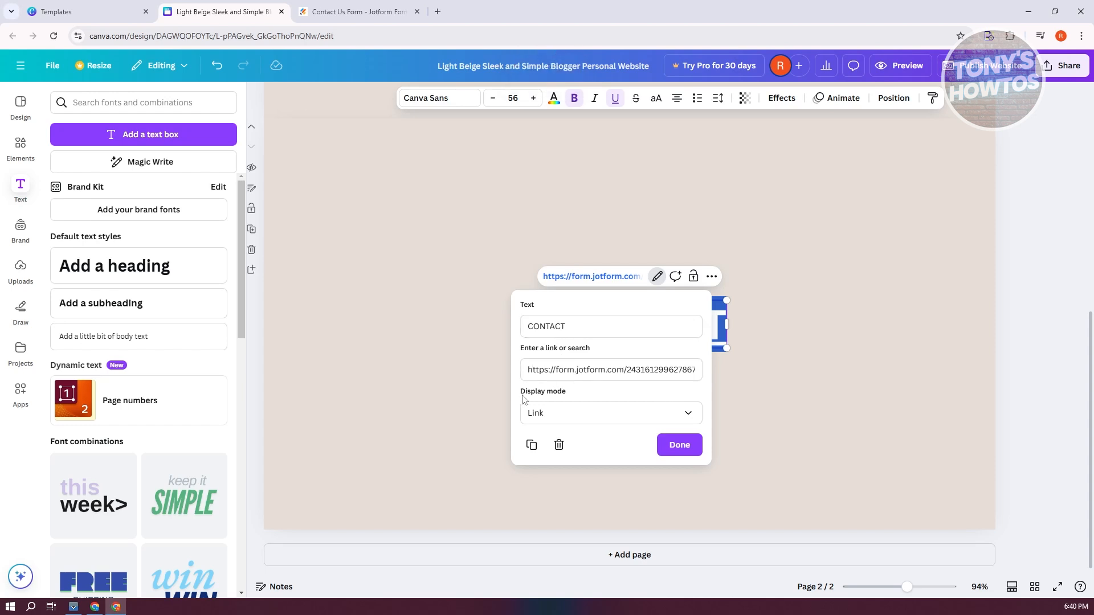
click(609, 412)
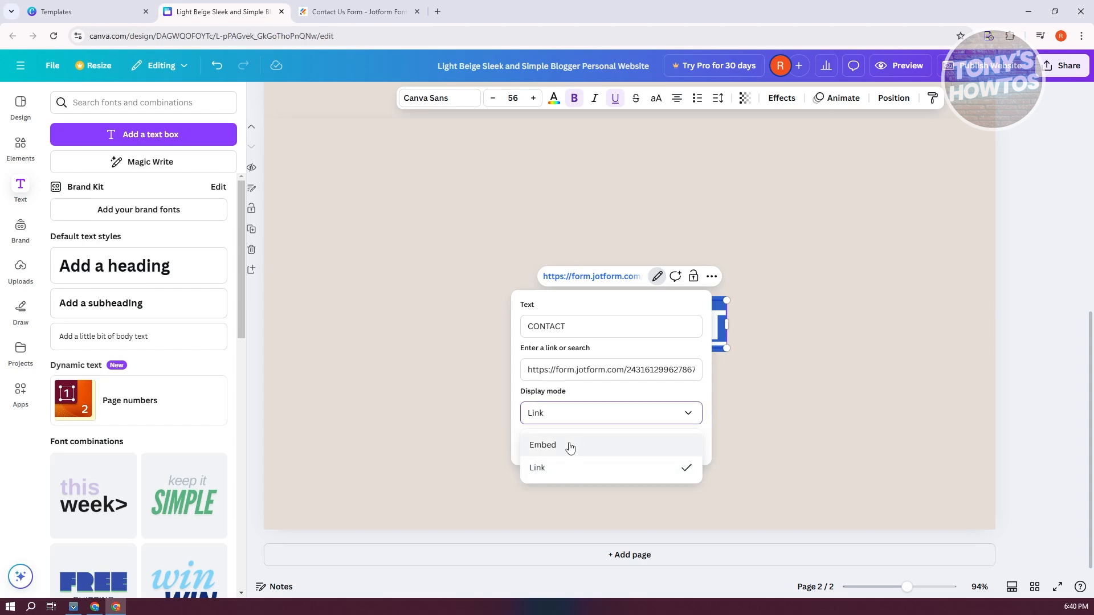
click(543, 446)
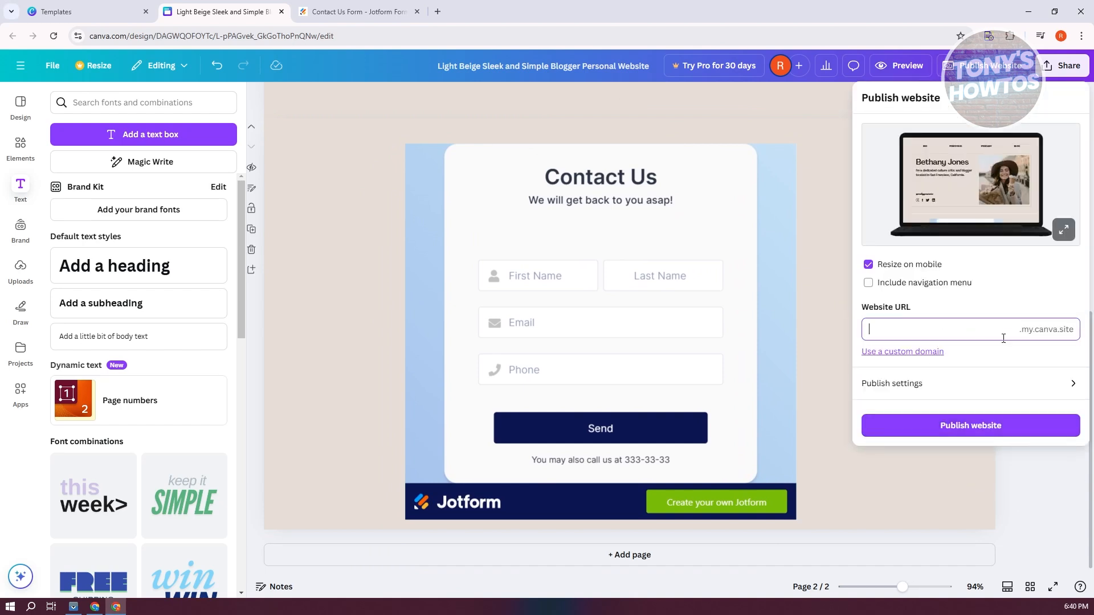
Enter subdomain 'ren', publish the website live and dismiss the live announcement.
text(r)
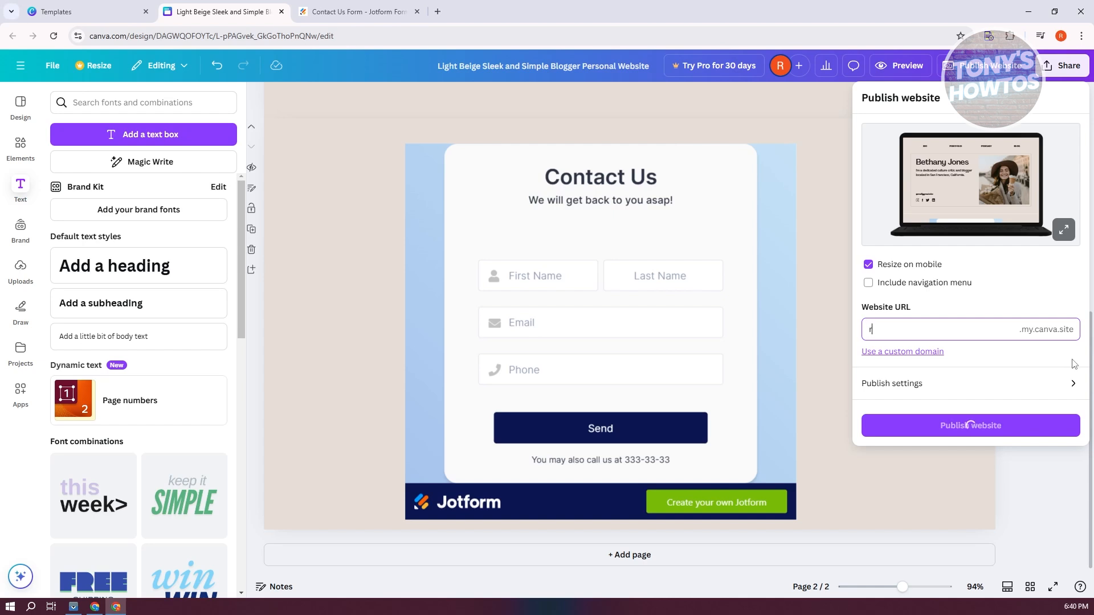
text(enzii)
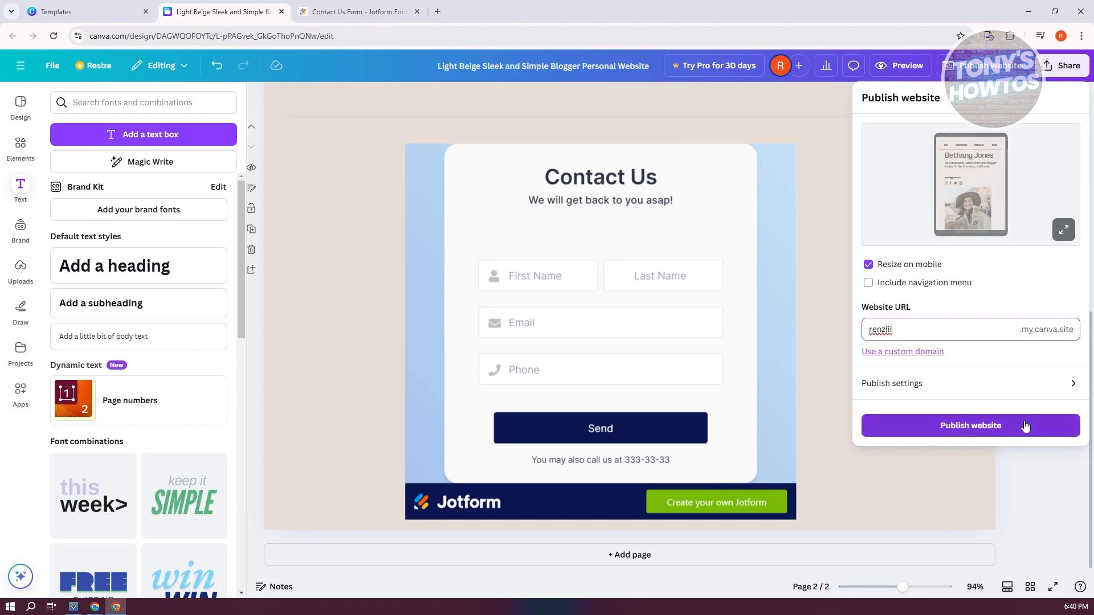
click(968, 425)
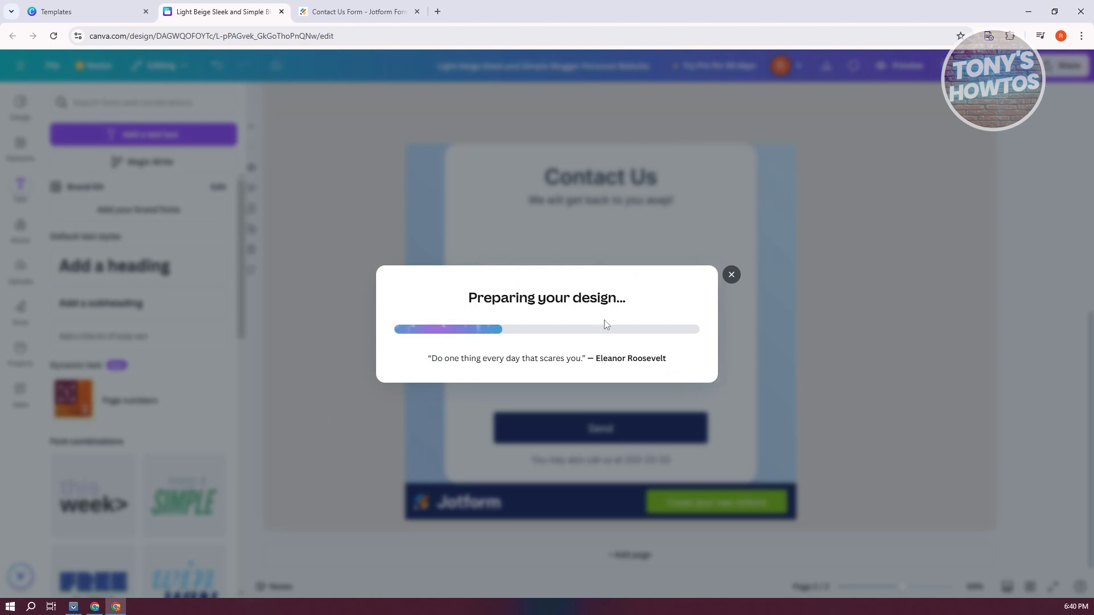
mouse_move(849, 245)
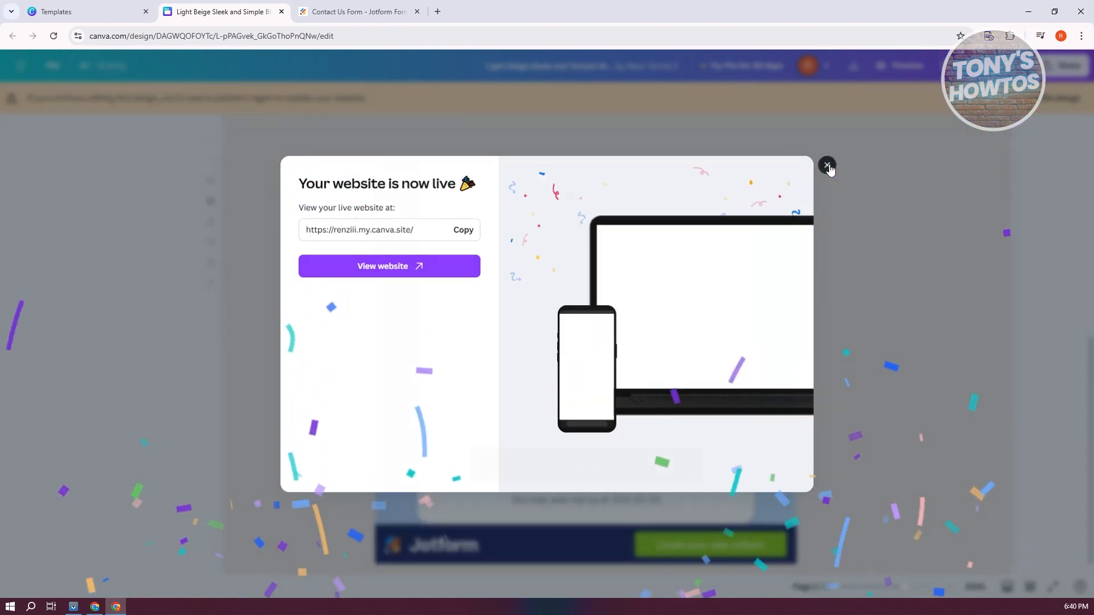
click(827, 166)
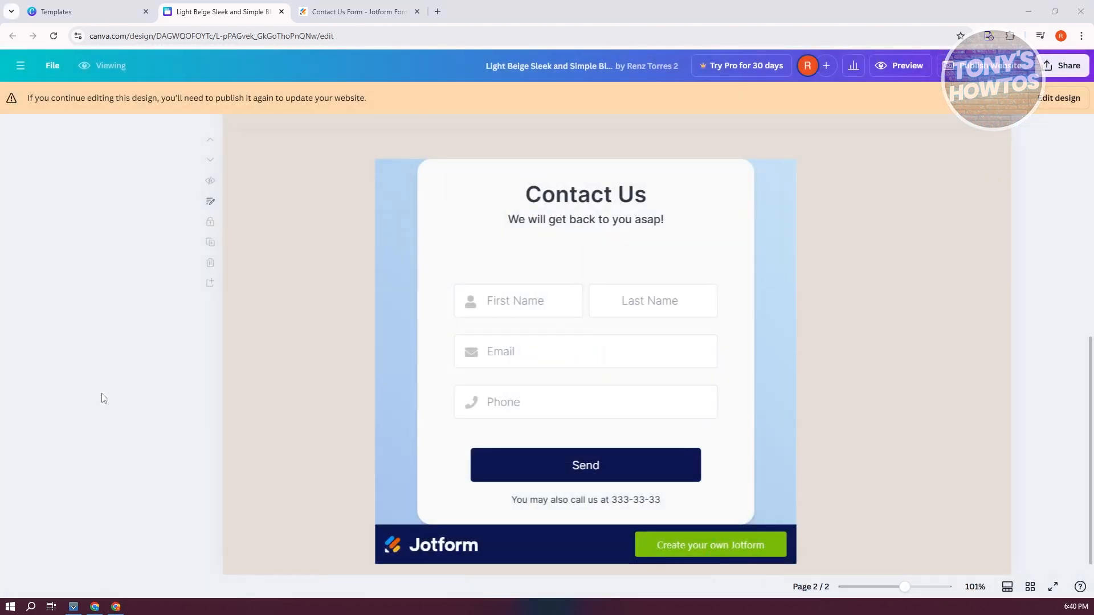